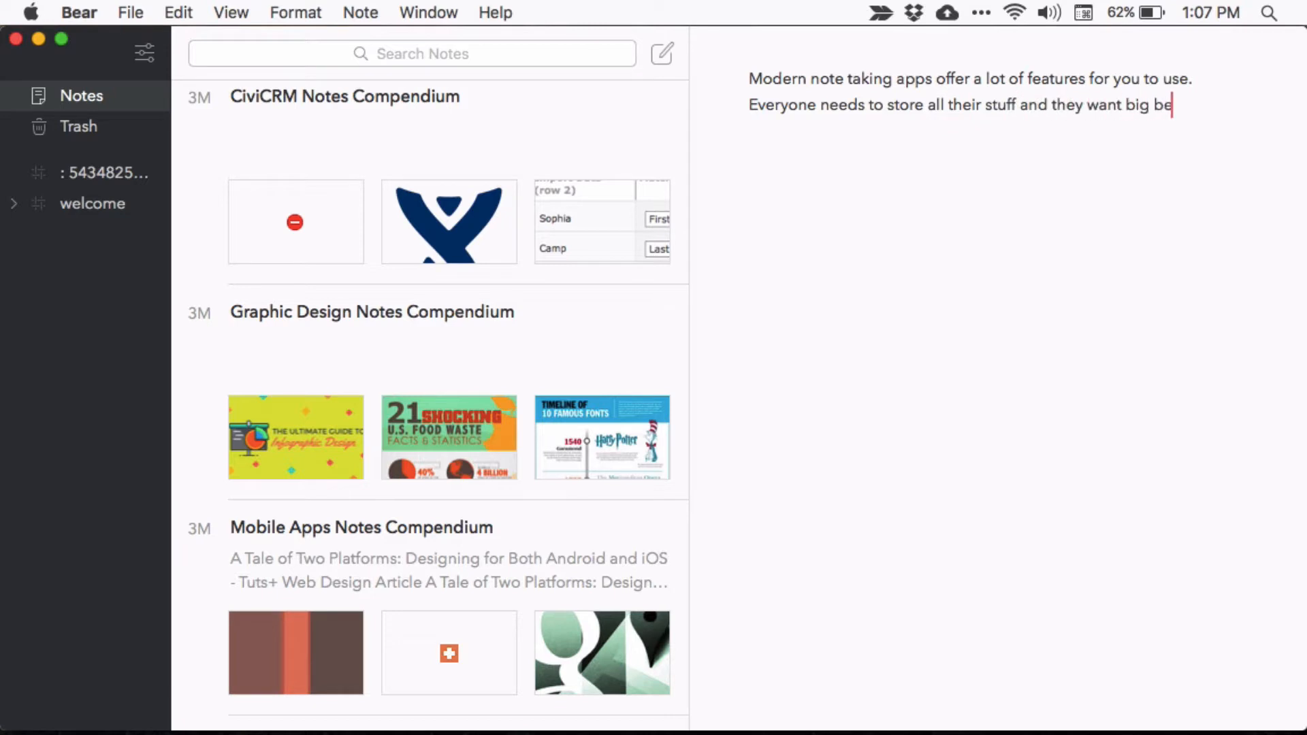
Step: Finish the Bear sentence about full screen Apple-y apps and switch to Notes
text(autiful full screen apps that have Apple-y looking design)
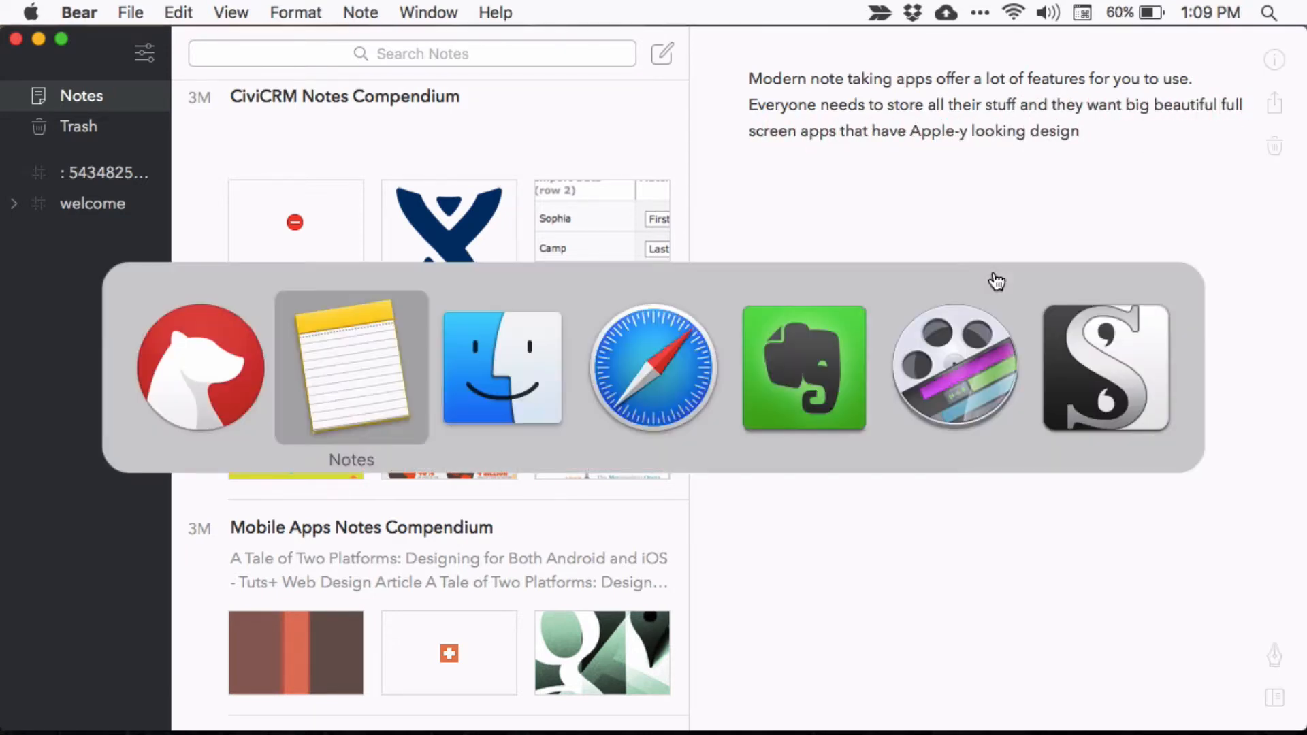
click(351, 369)
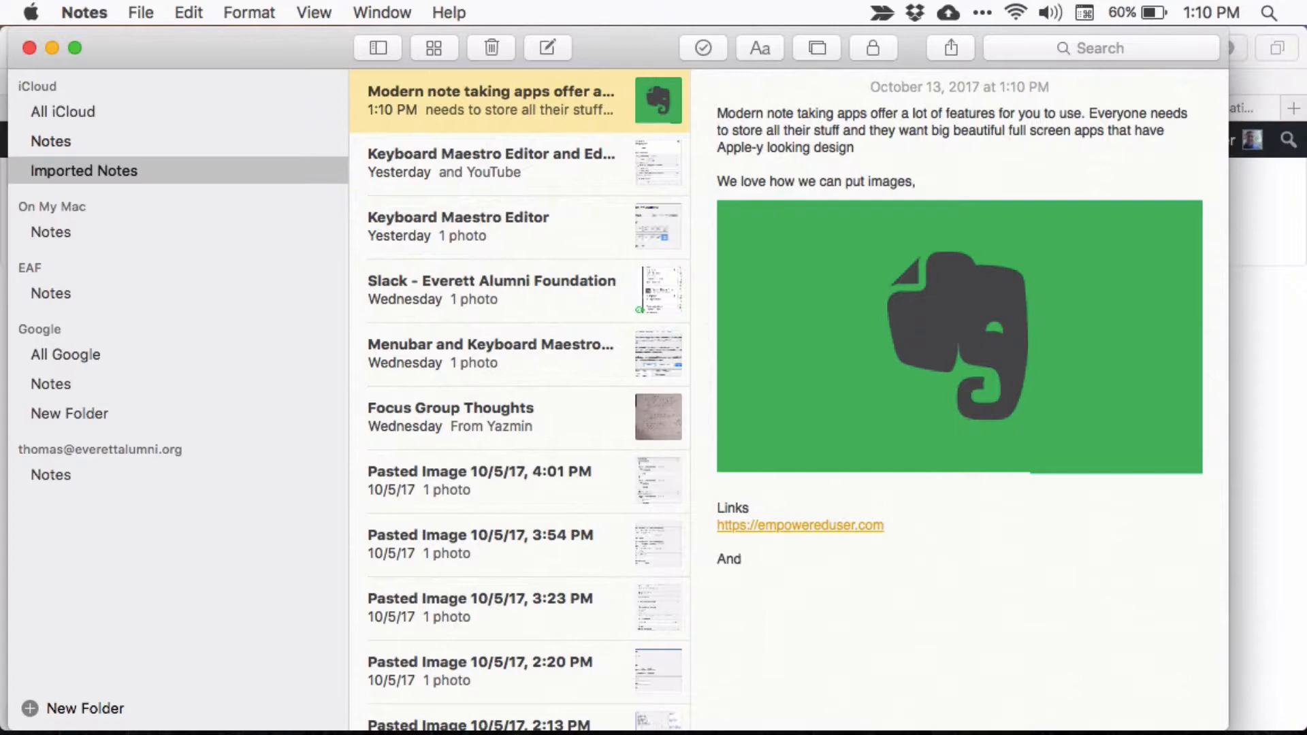
Step: Add the browser-integrations line to the Notes demo note
text(do all sorts of other browswer)
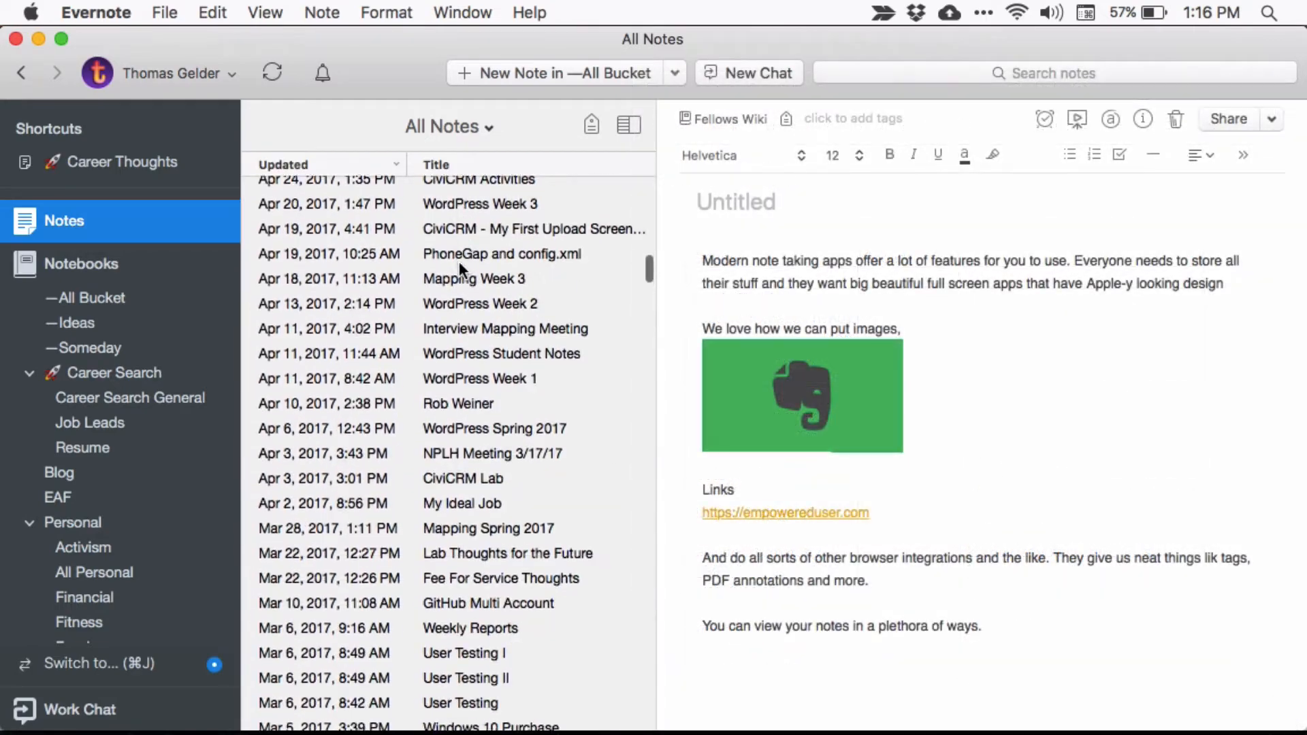
scroll(down, 3)
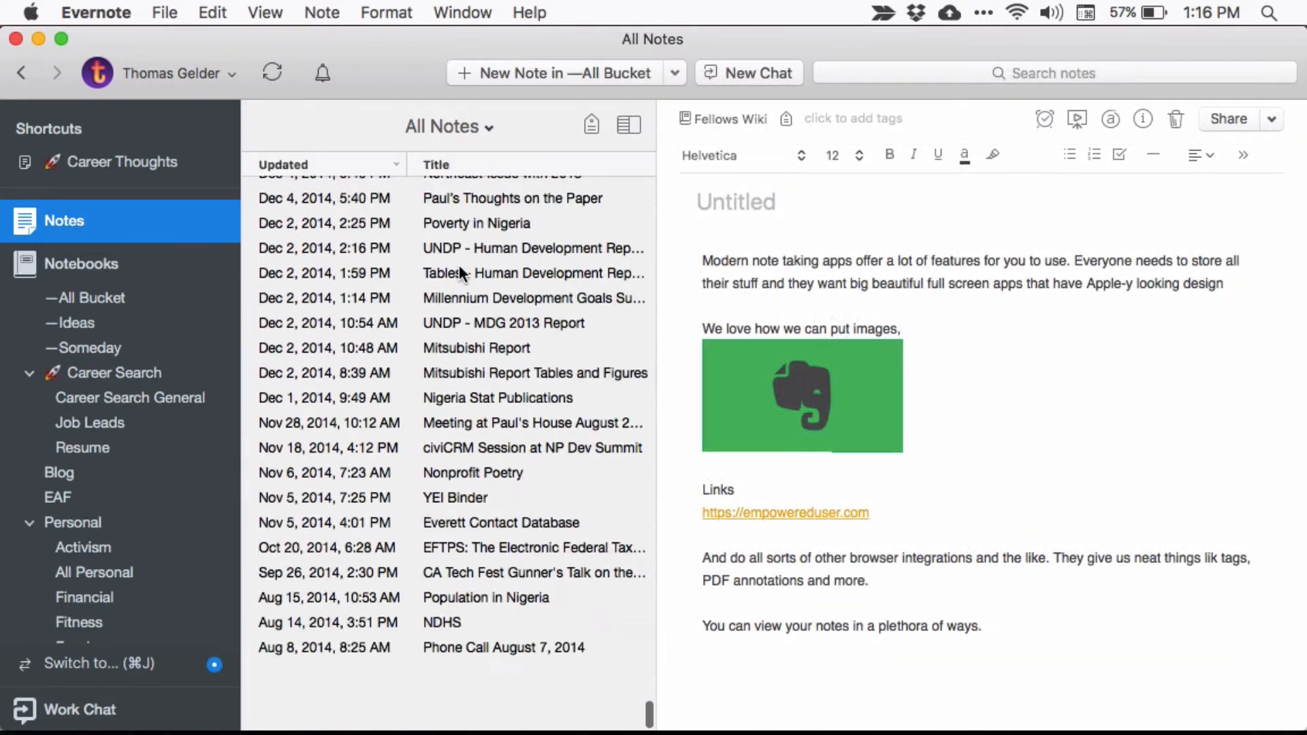
scroll(up, 3)
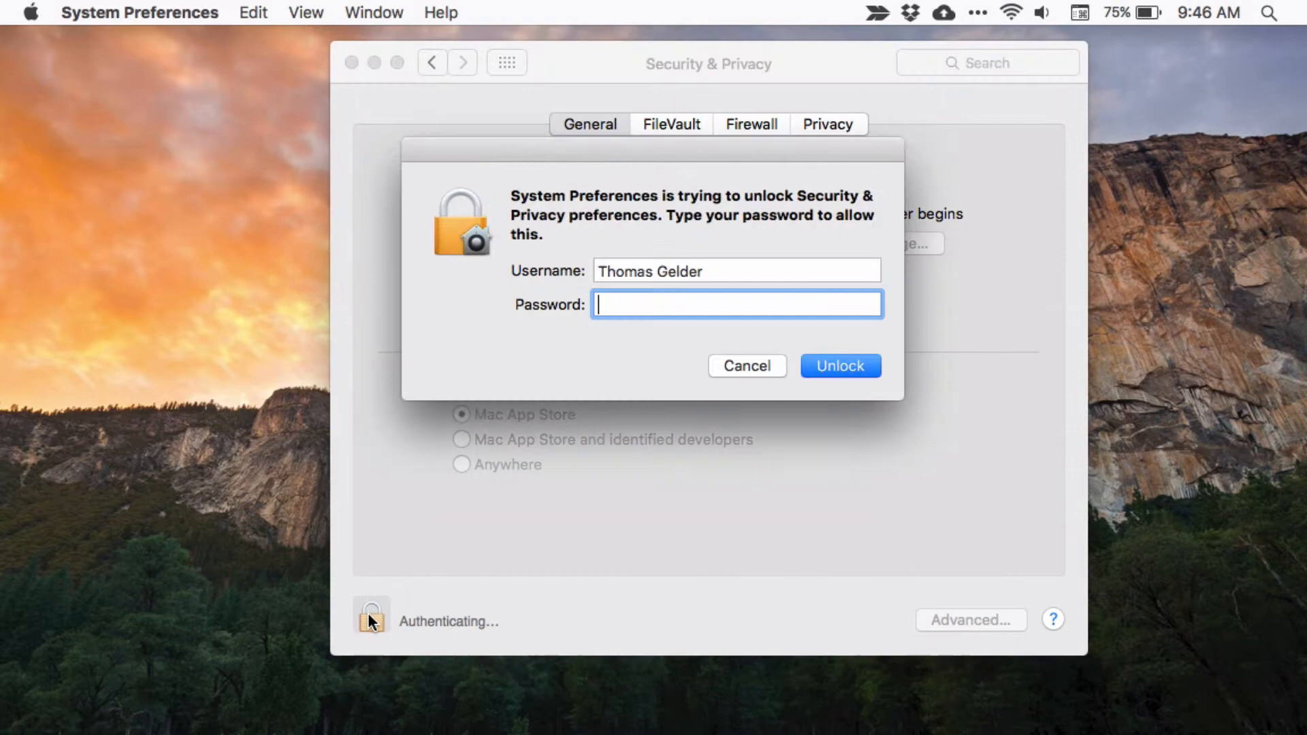
Step: Enter the admin password and unlock Security & Privacy
text(password)
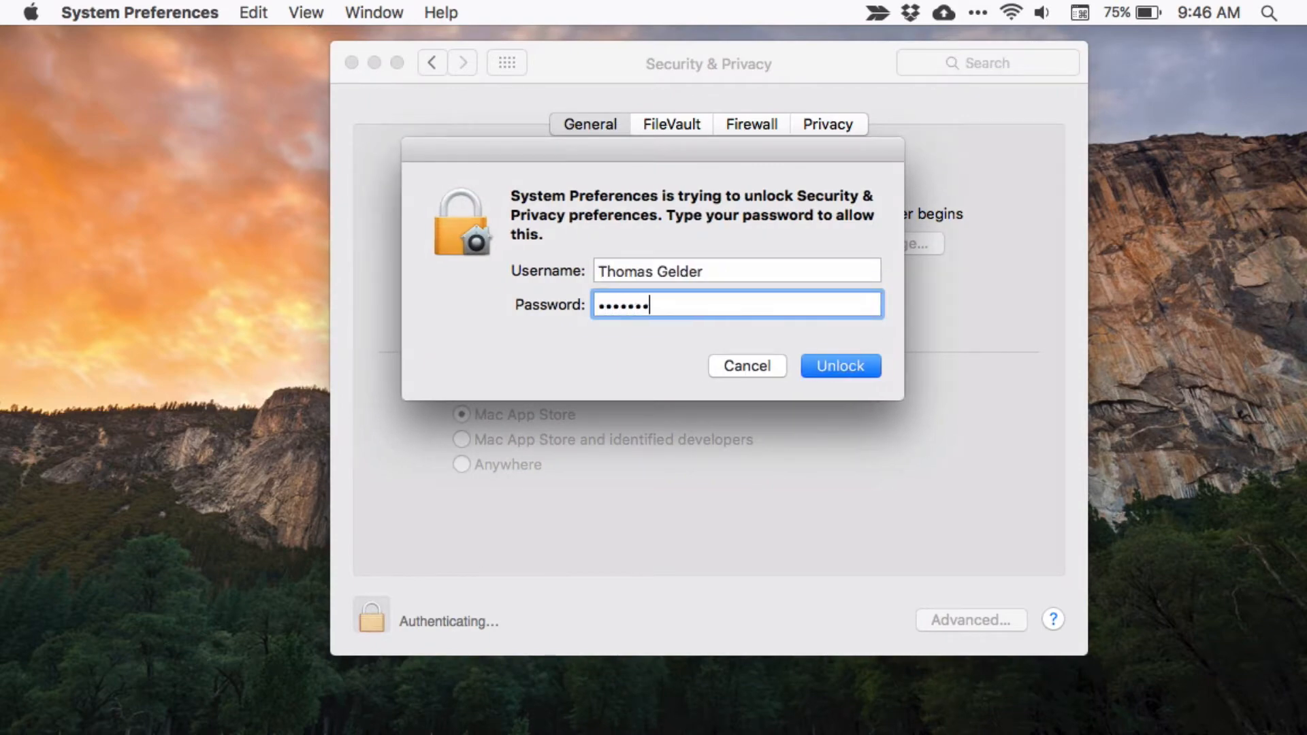
click(840, 366)
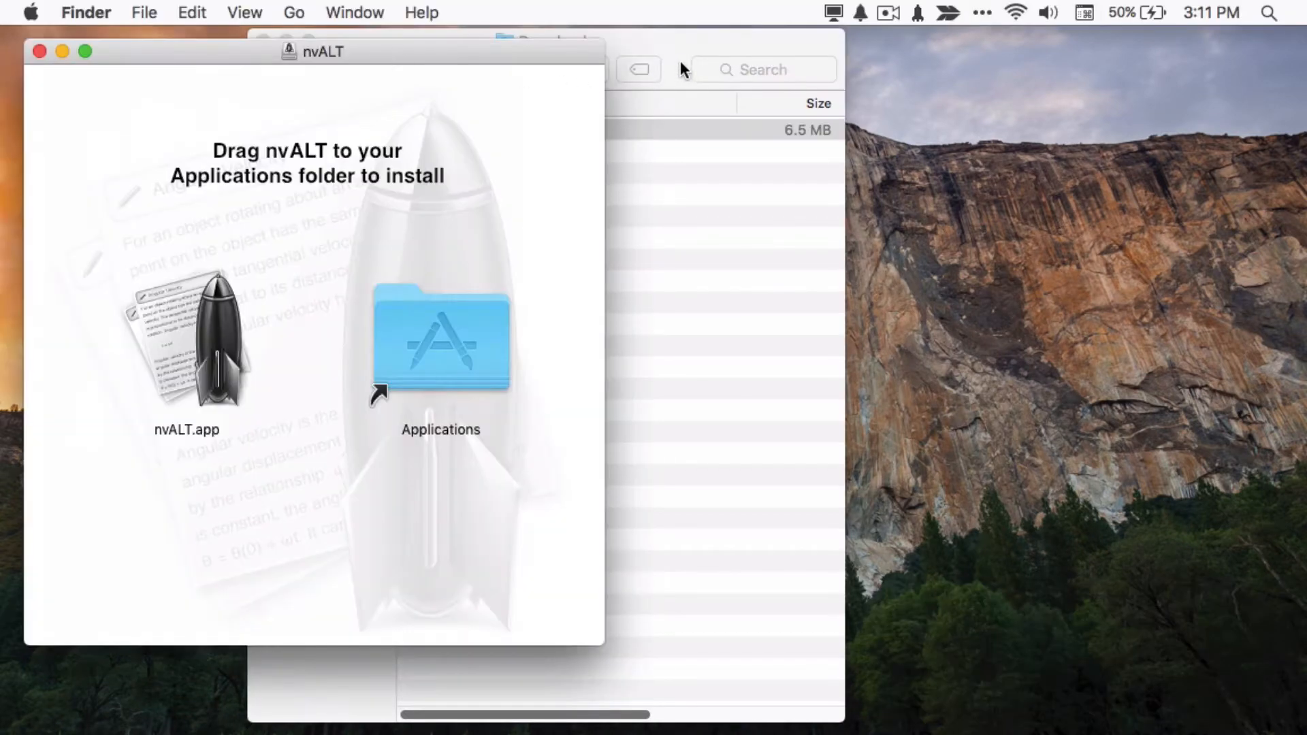
Step: Drag nvALT.app into Applications and launch it from there
click(186, 339)
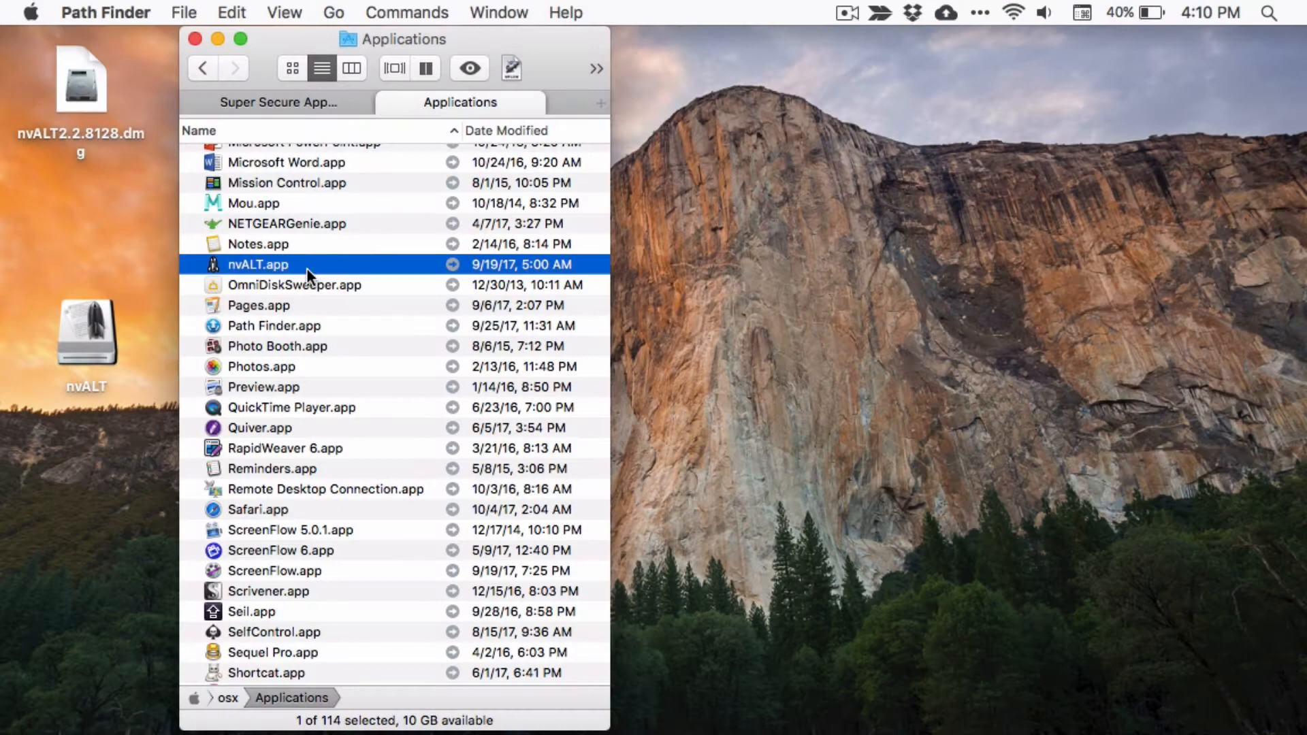
double_click(257, 264)
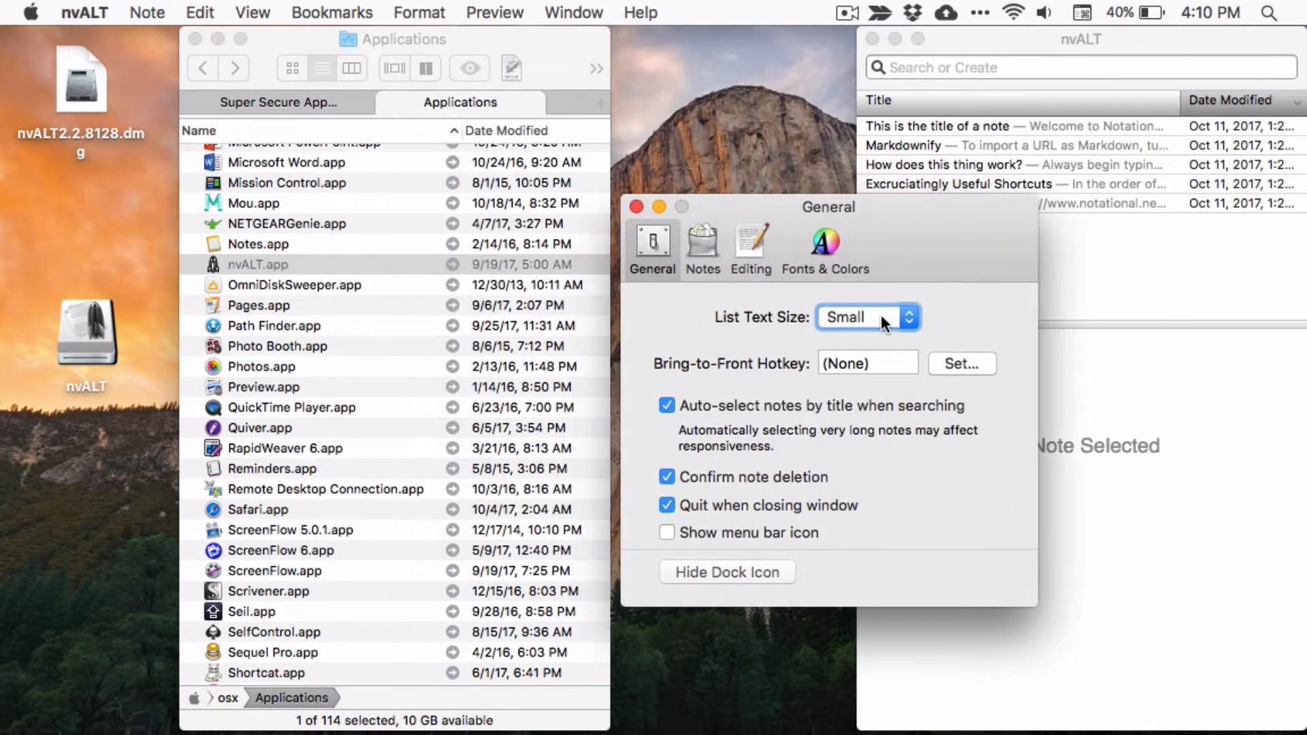
mouse_move(950, 373)
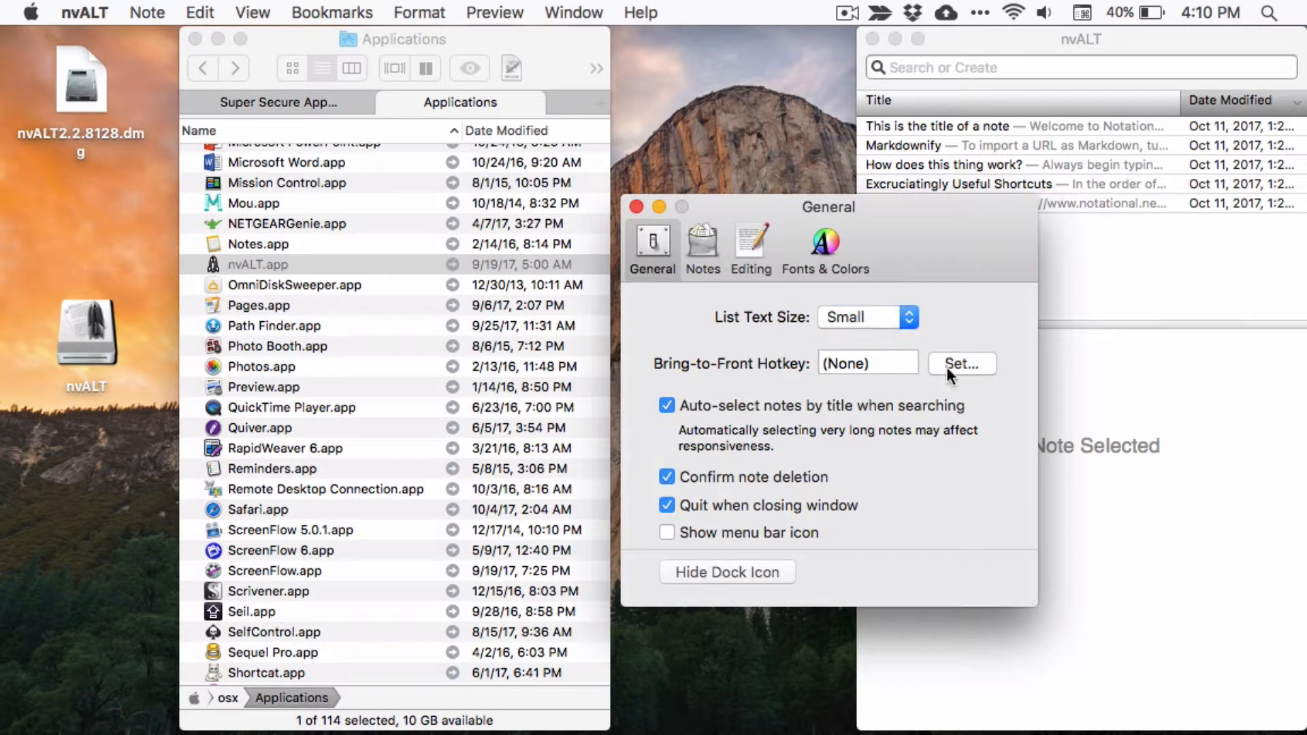
Step: Record Control-Space as nvALT's bring-to-front hotkey and confirm it
click(960, 364)
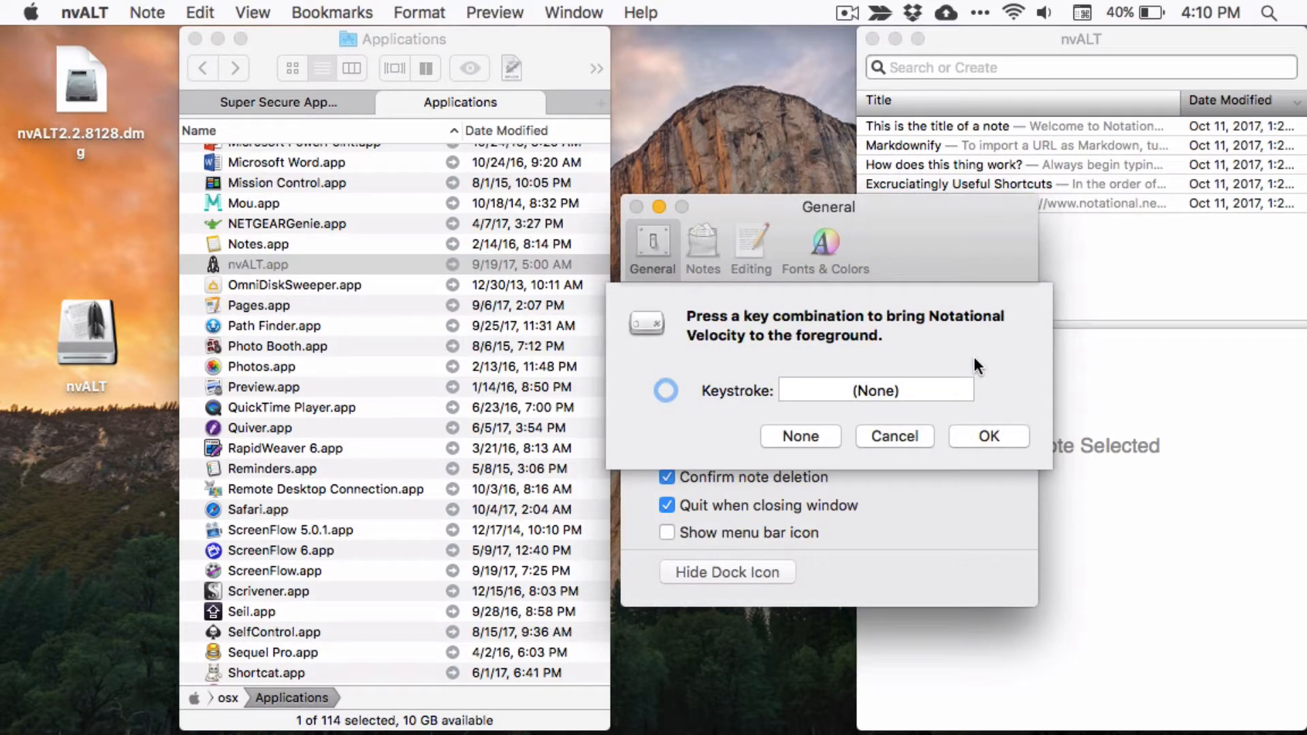
key(ctrl+space)
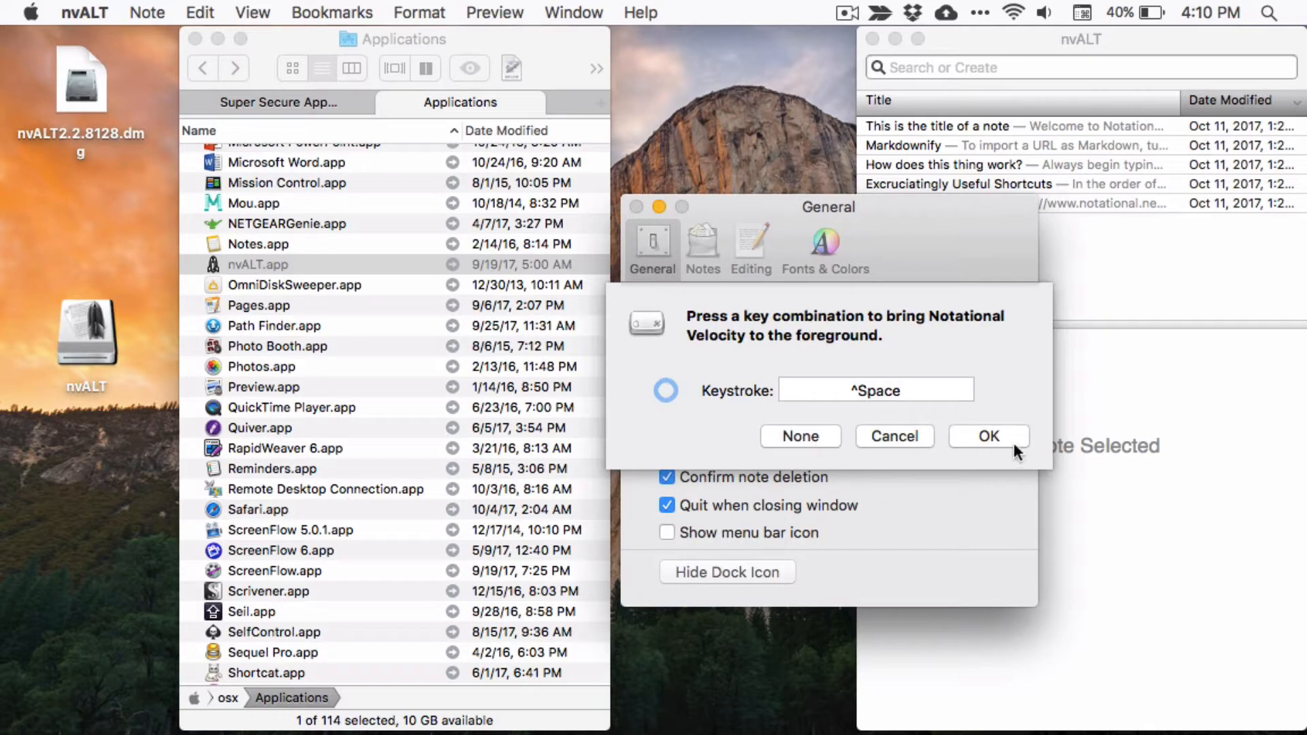
click(989, 436)
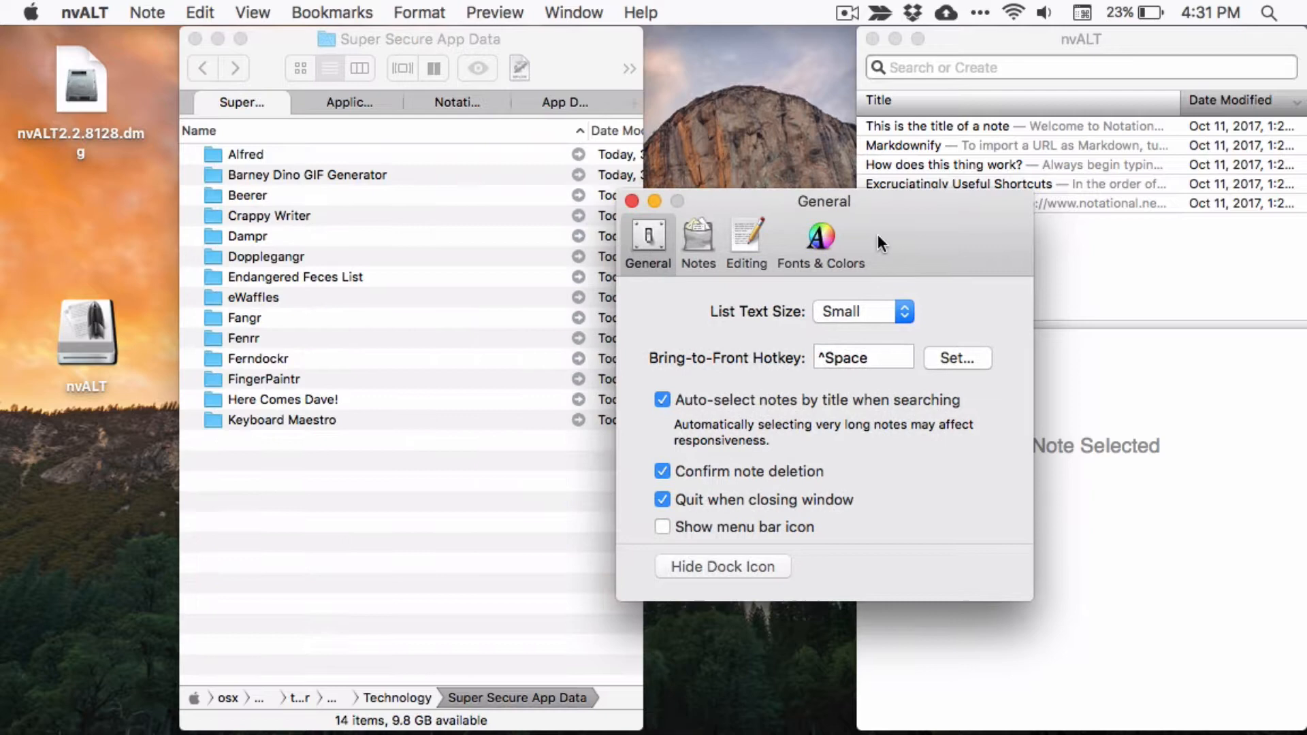
Step: Create a new NVALT DATA folder, make nvALT read notes from it, and reveal its contents
click(697, 242)
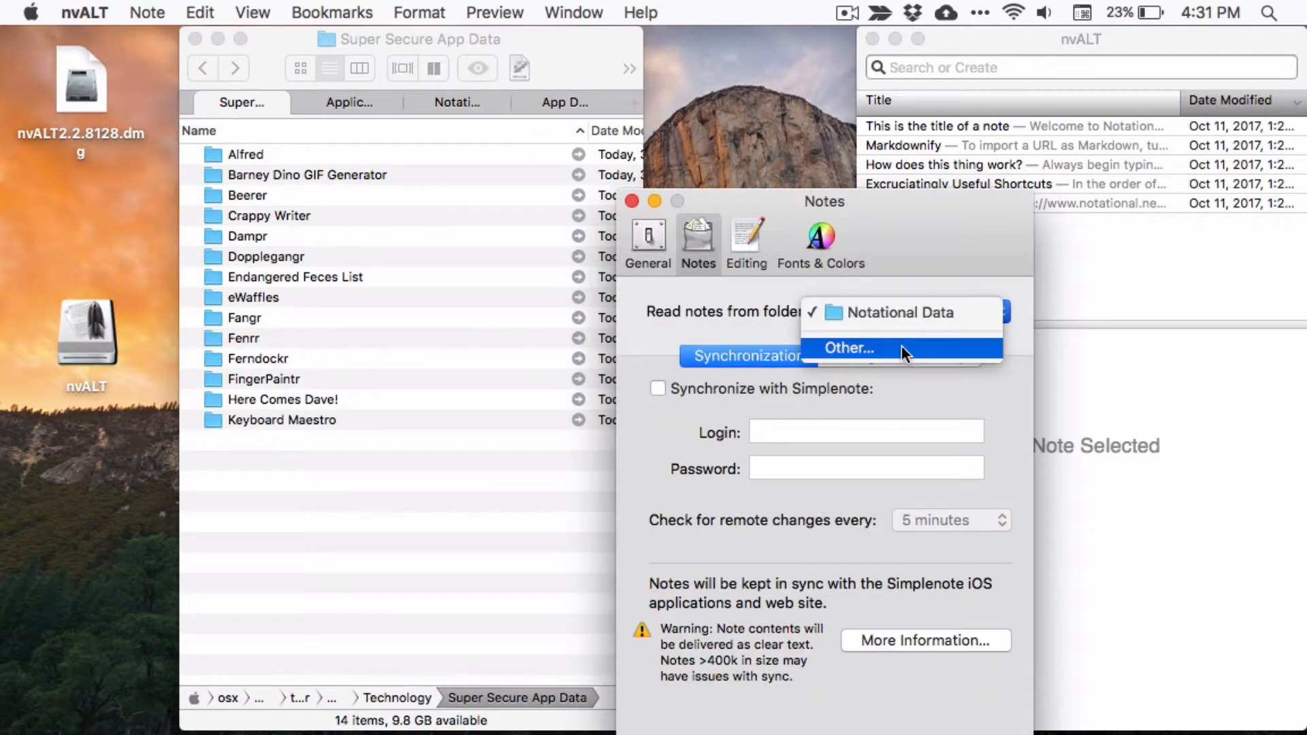
click(848, 349)
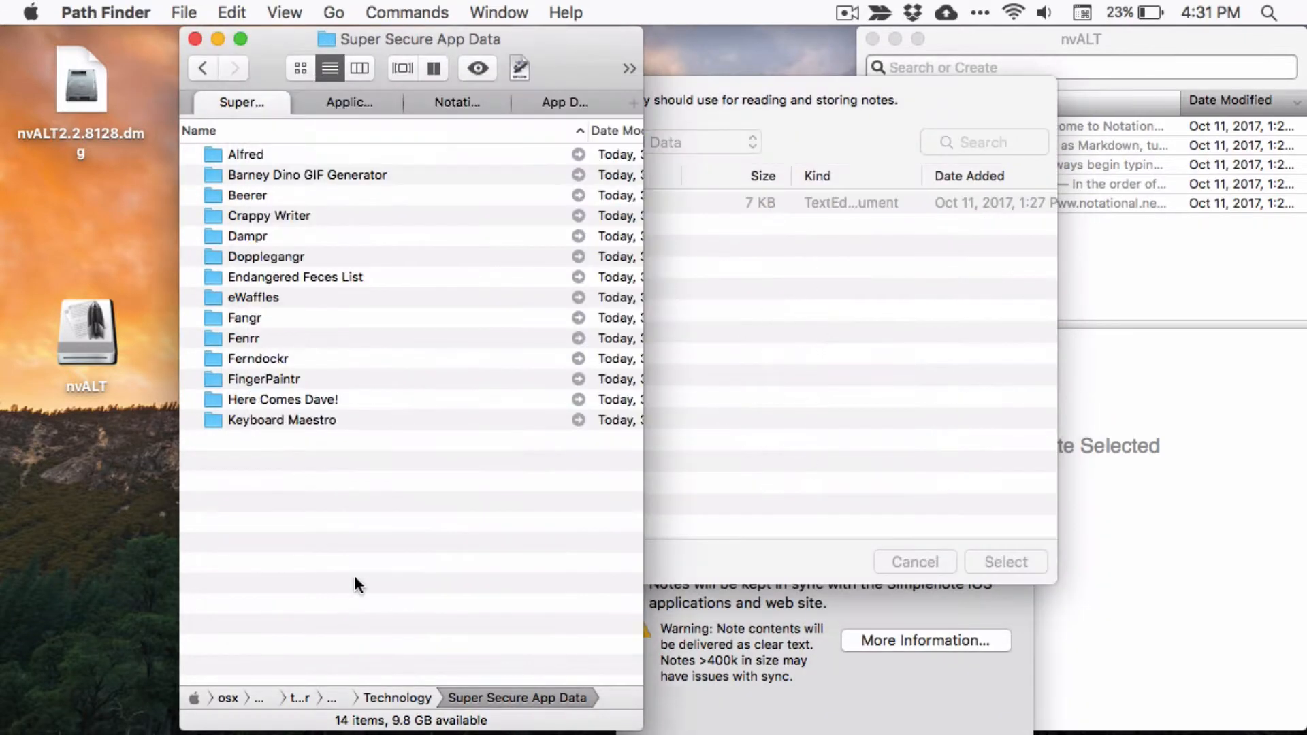
text(NVALT)
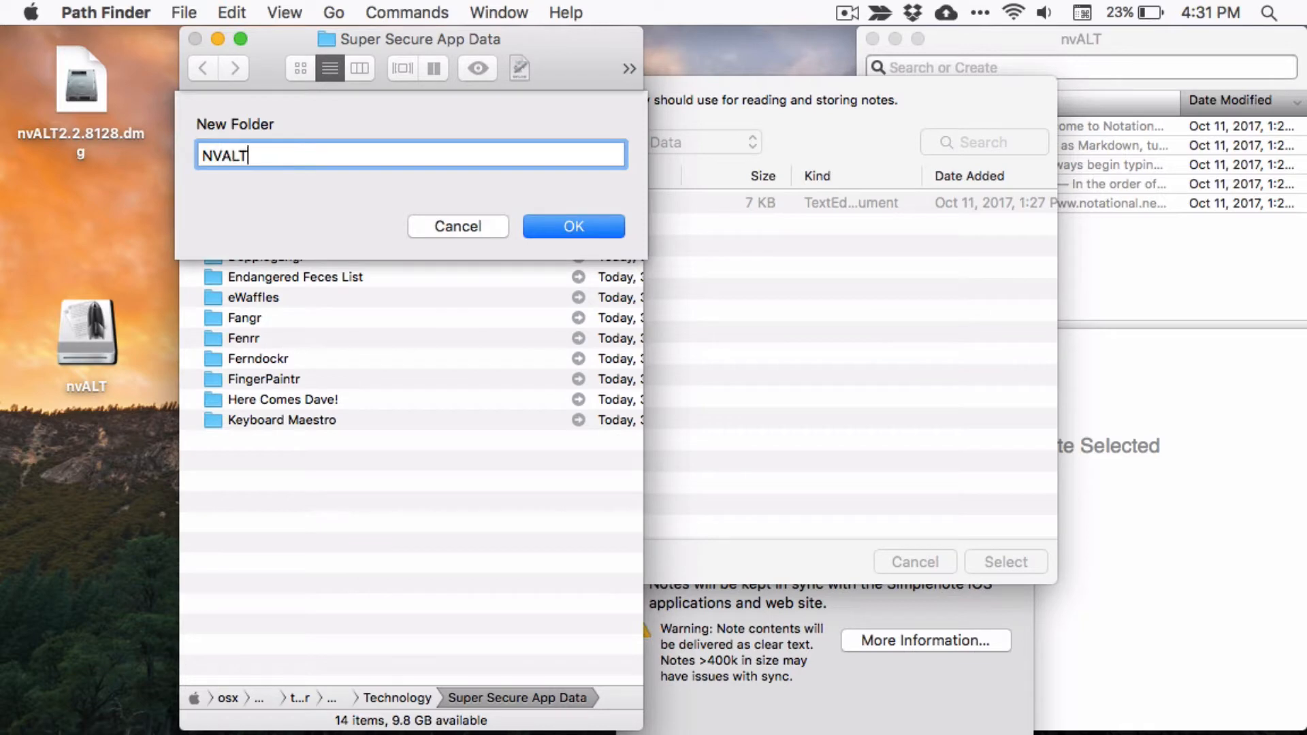
click(573, 226)
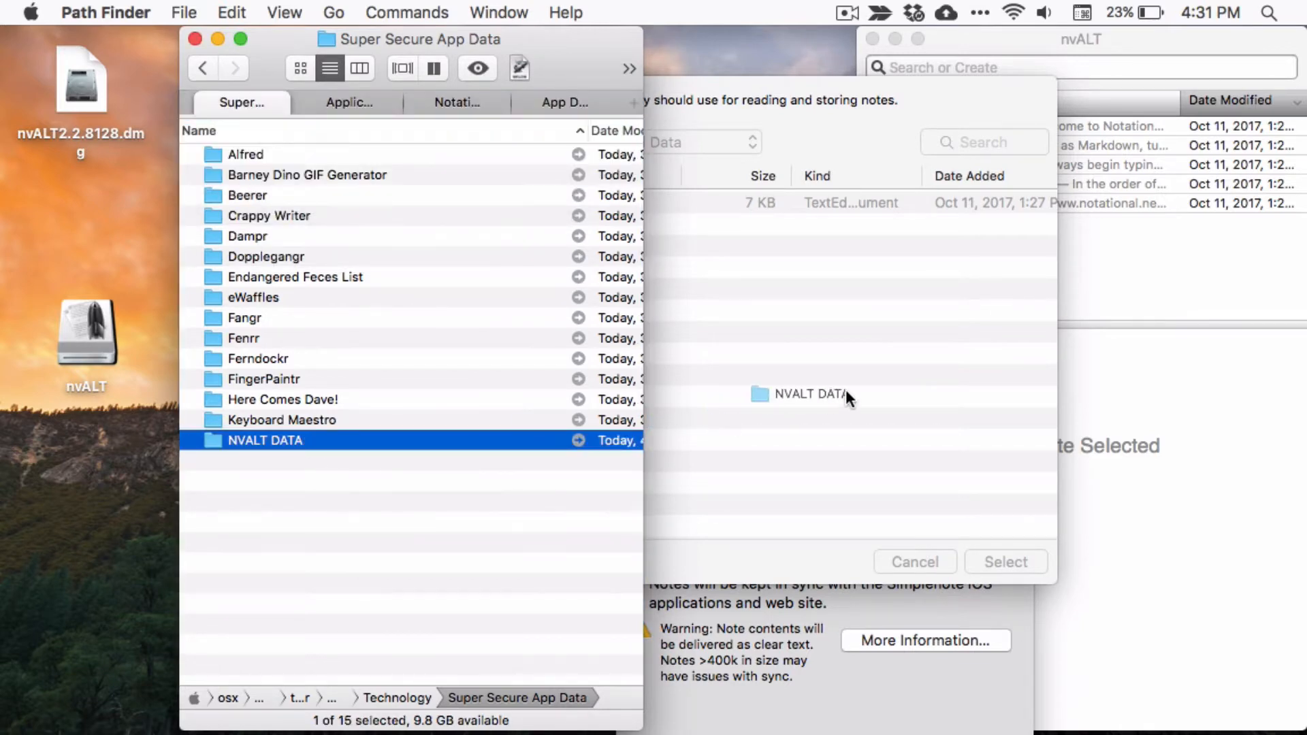
click(1005, 561)
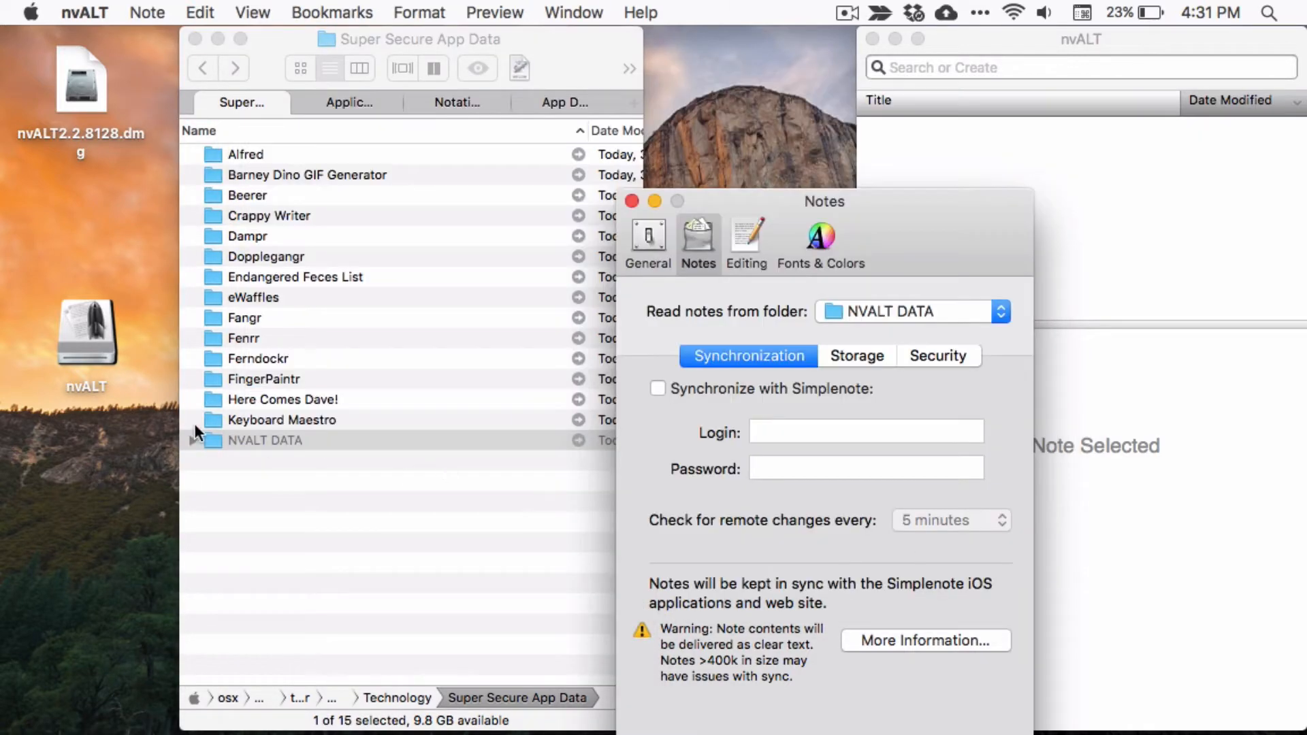
click(191, 439)
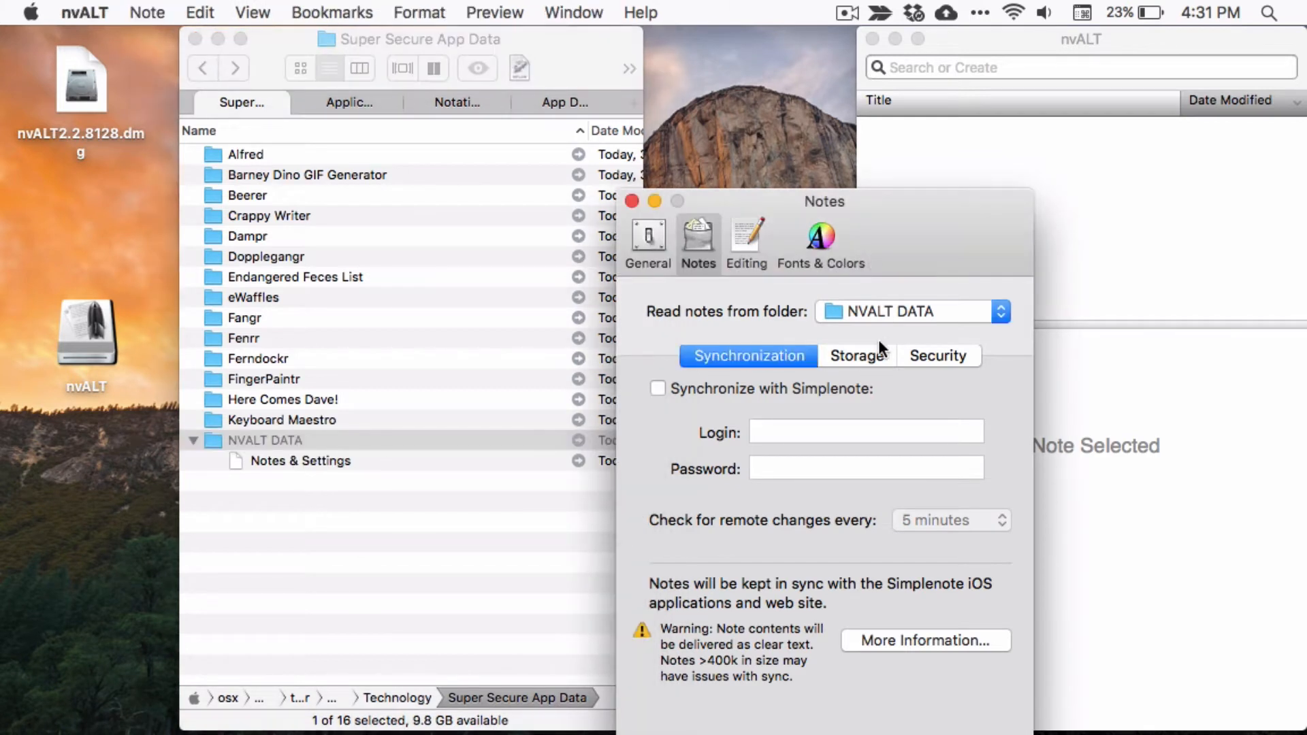
Step: Set Storage to keep notes on disk as Plain Text Files
click(856, 355)
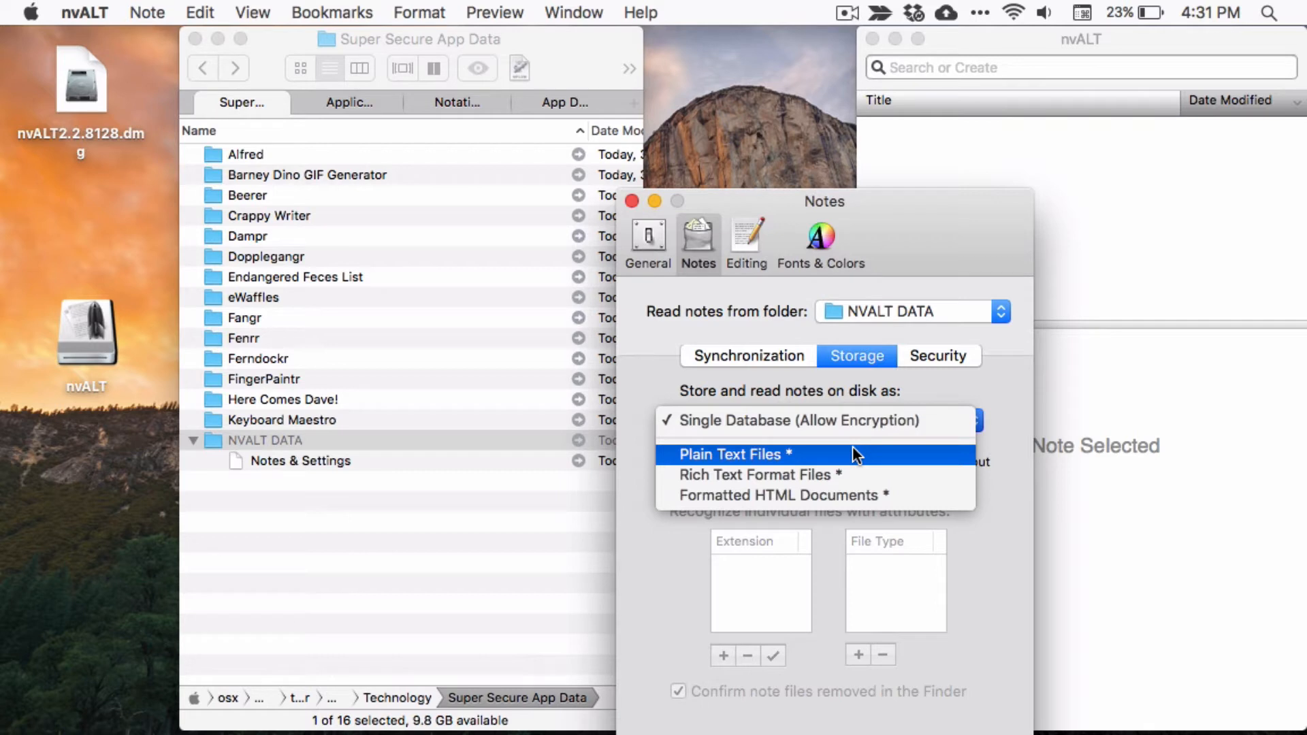
click(732, 454)
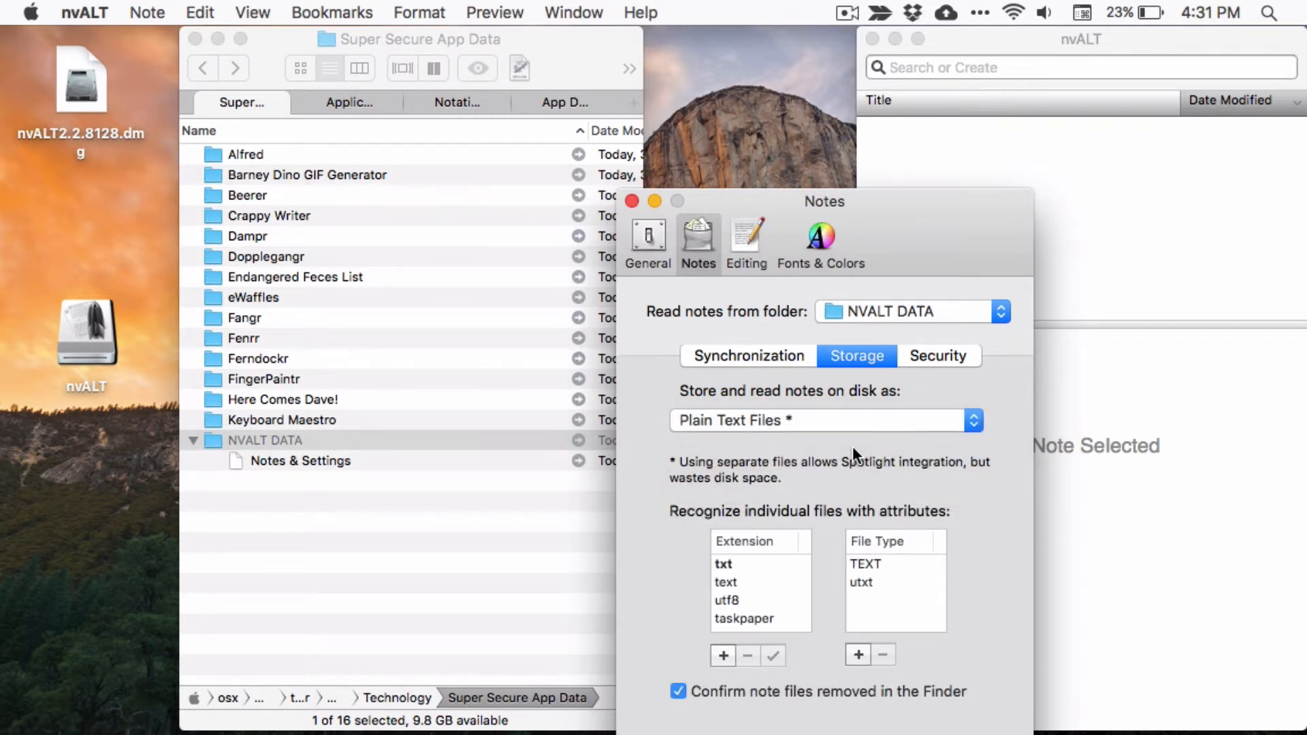
click(745, 236)
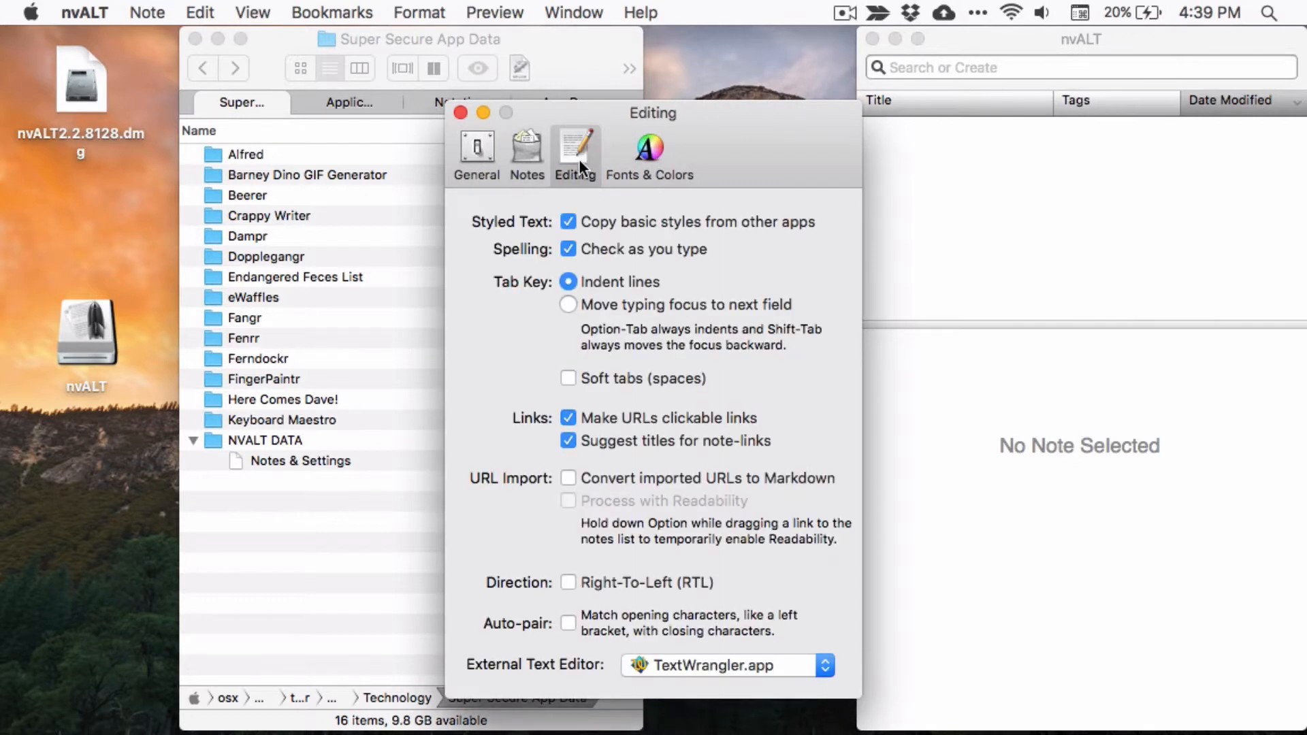
Step: Uncheck Spelling: Check as you type, then search for the bathroom codes note
click(569, 248)
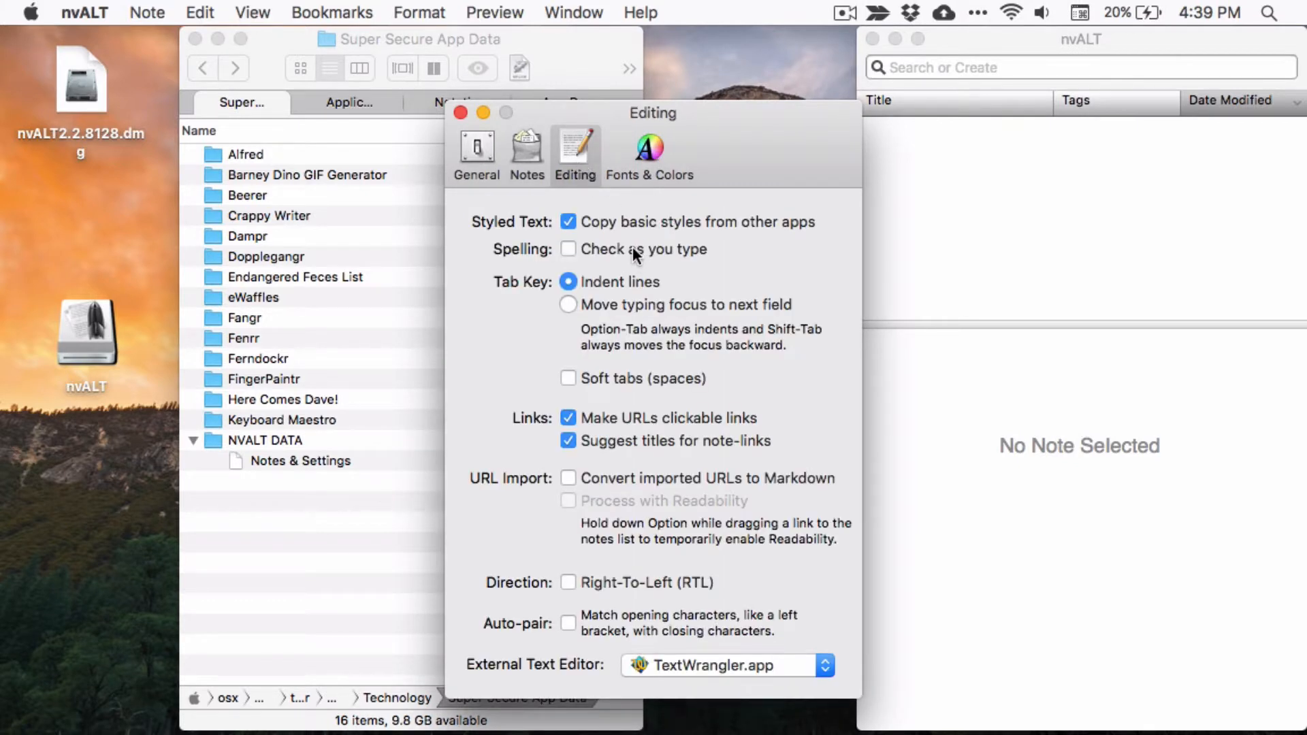
click(476, 153)
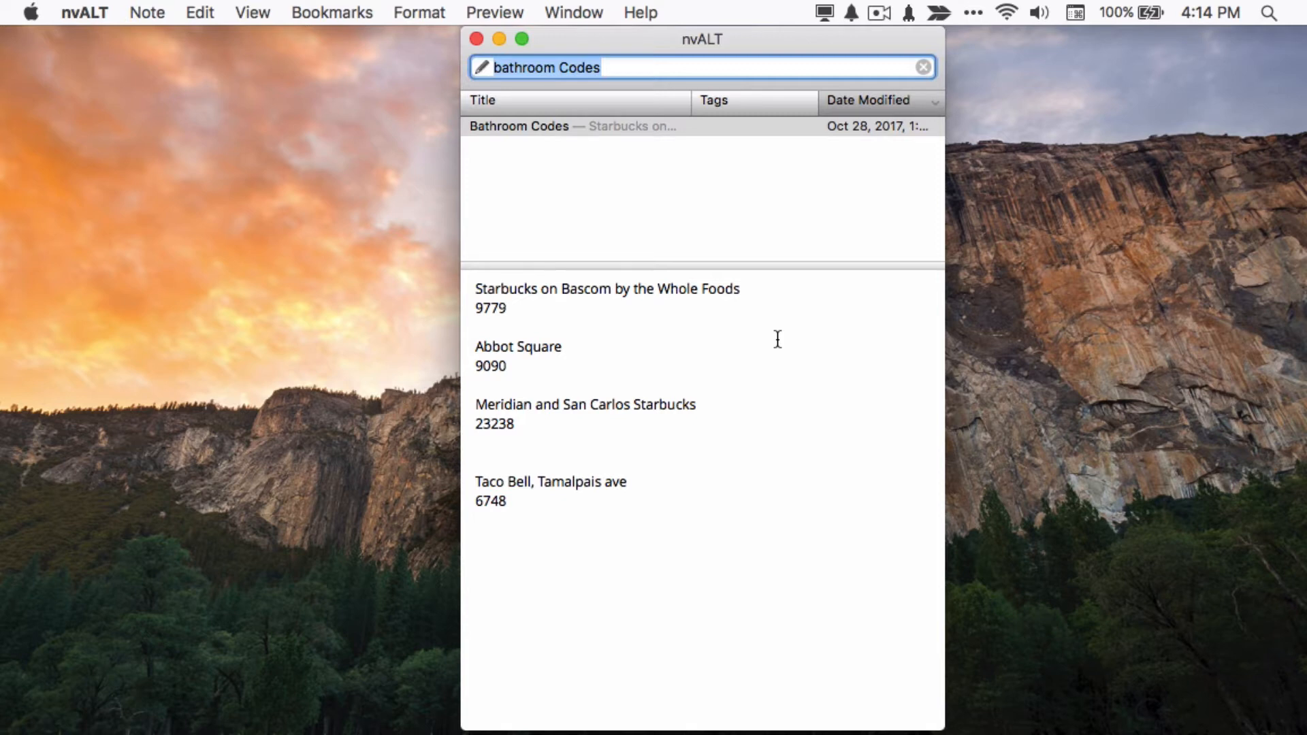
Step: Create the 'poem about ballons' note and type its lines about a dingy and deflating too soon
text(poetry slam)
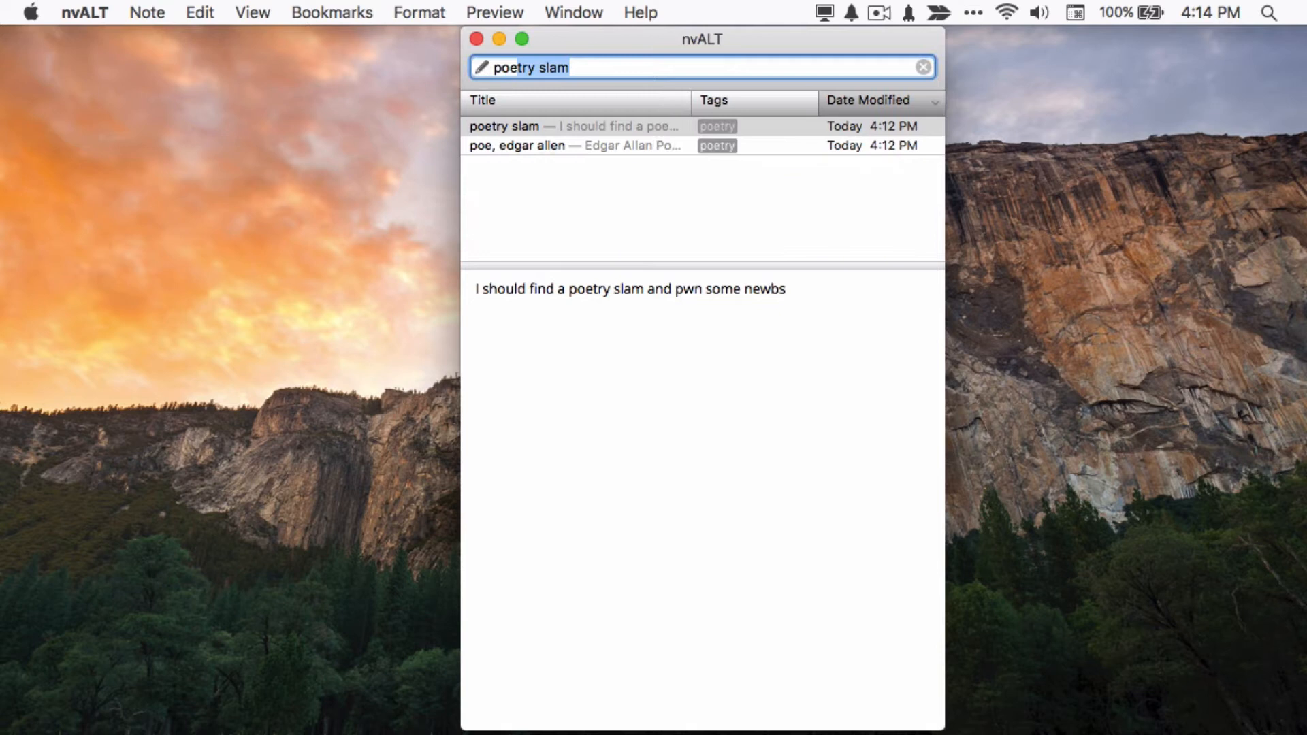
text(poem a)
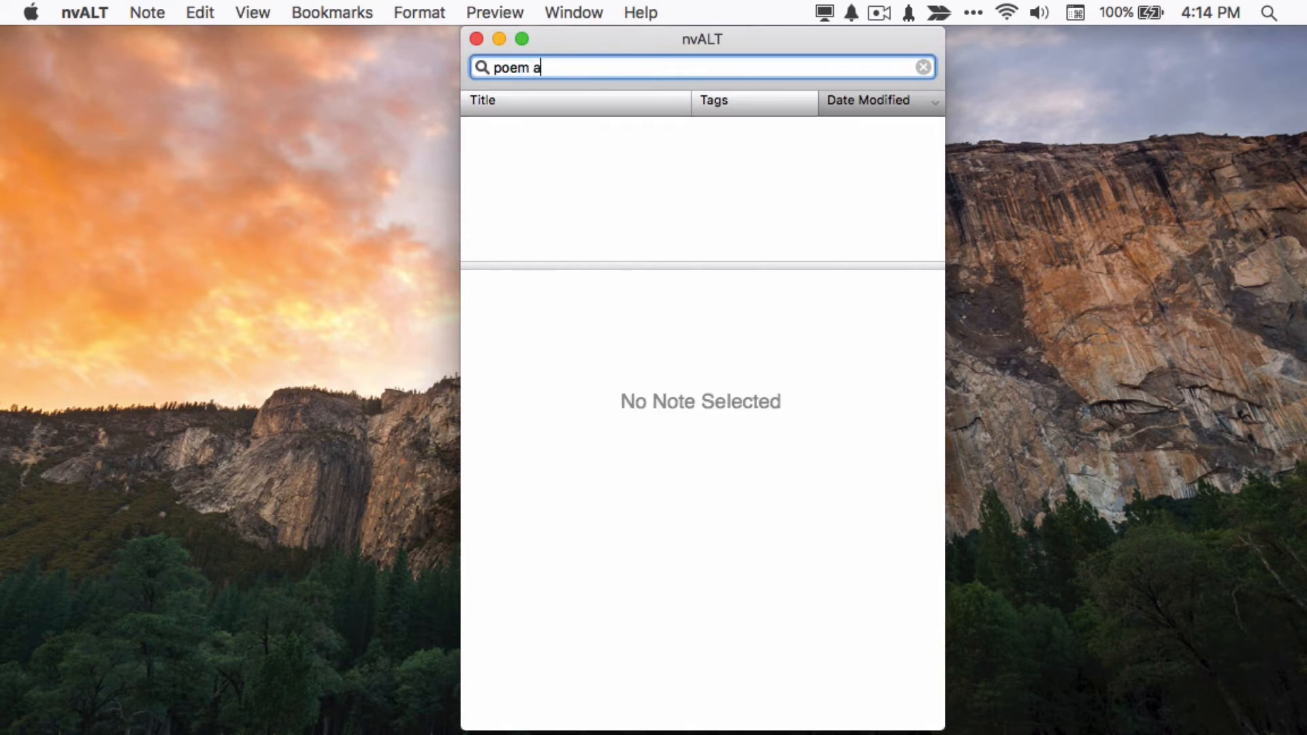
text(bout ballons)
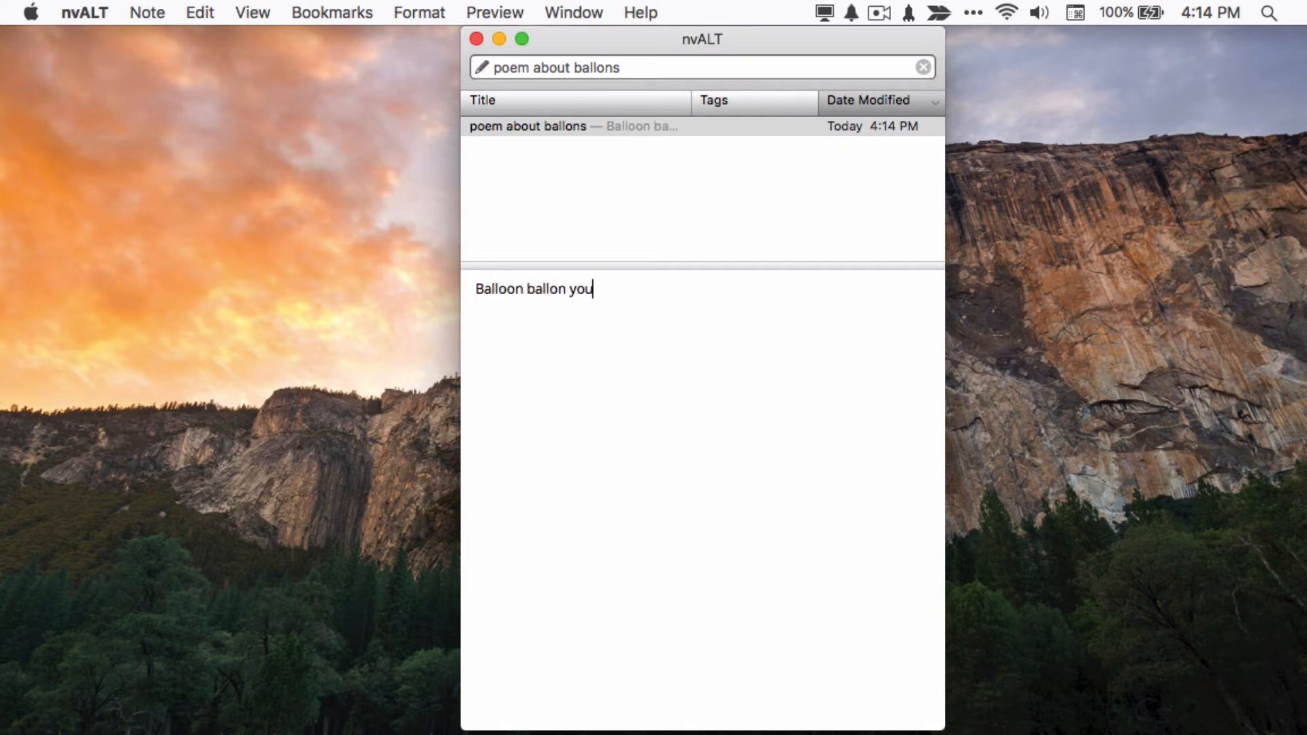
text('re just like the)
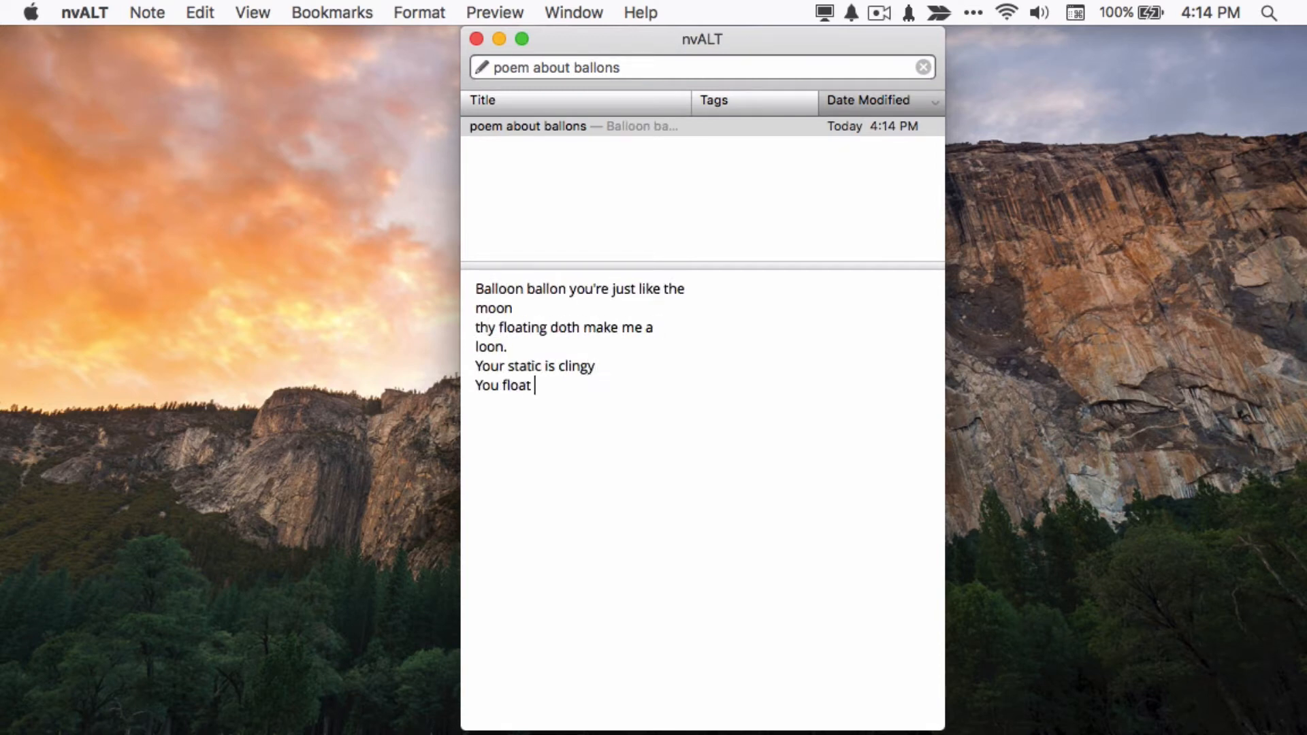
text(like a dingy)
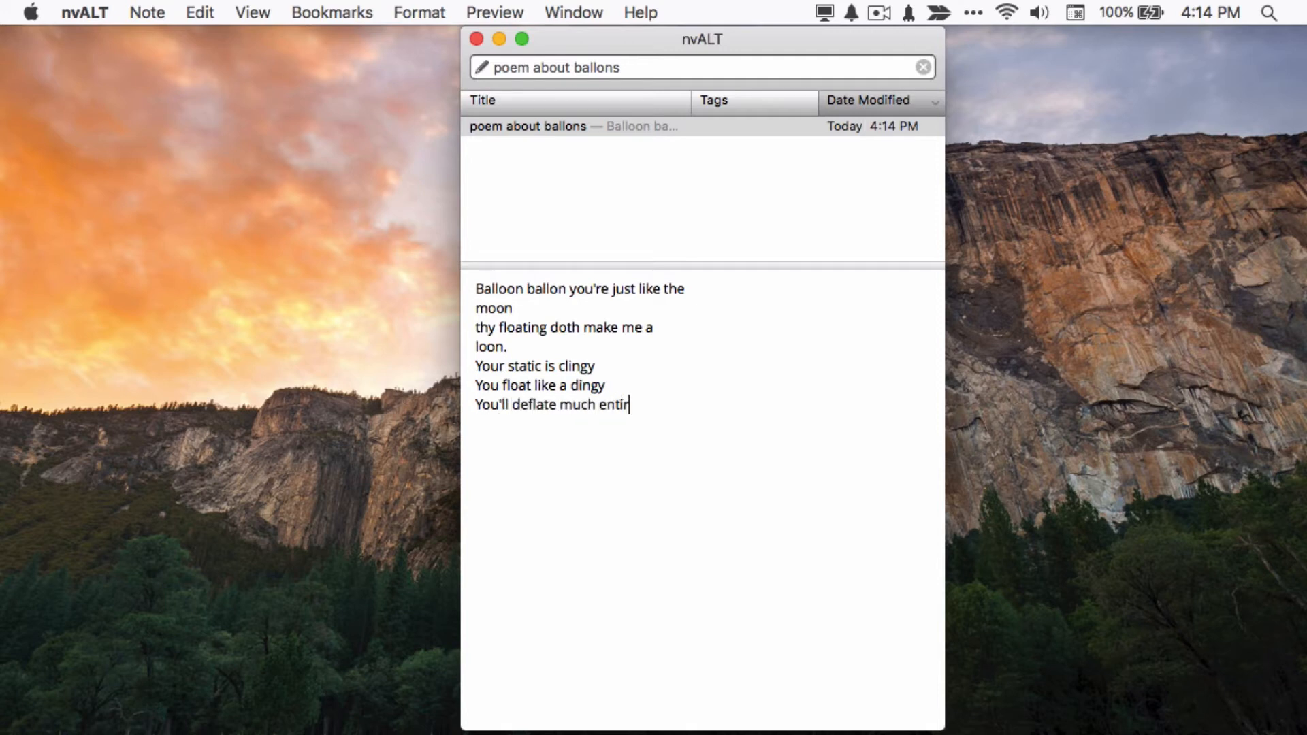
text(ely too)
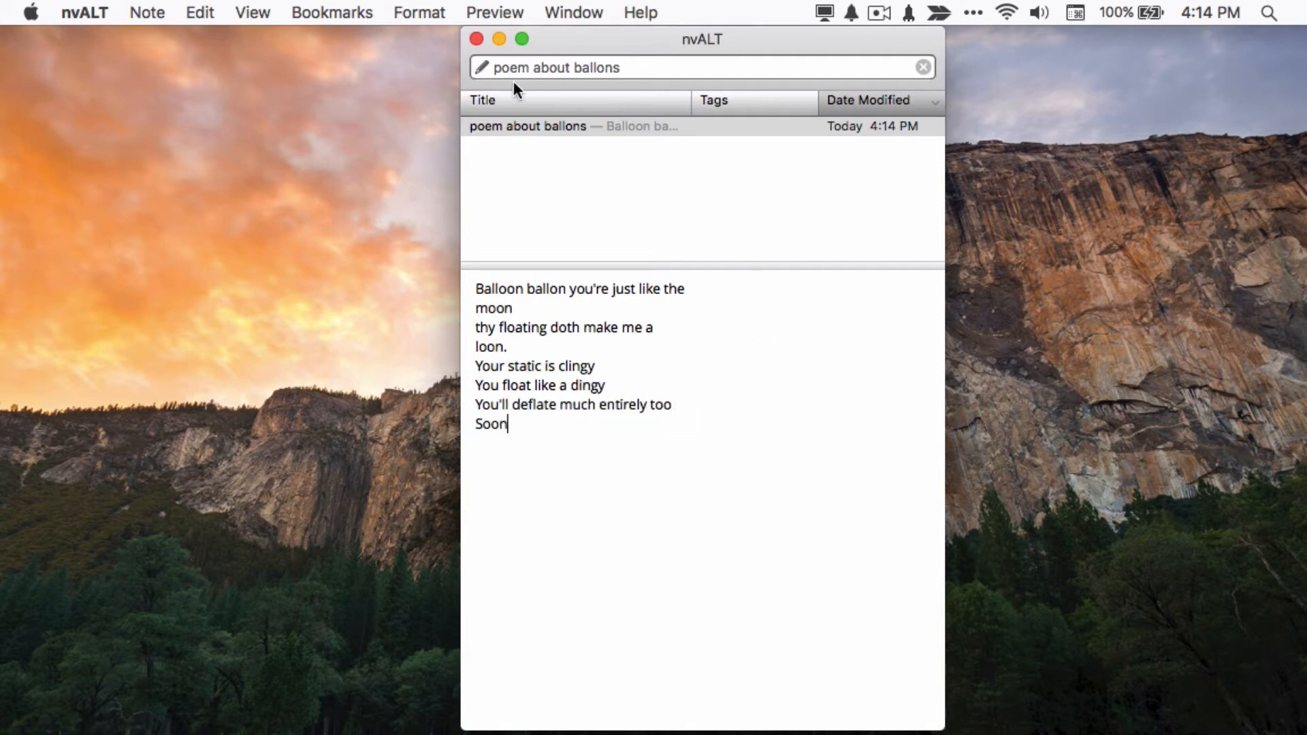
click(147, 12)
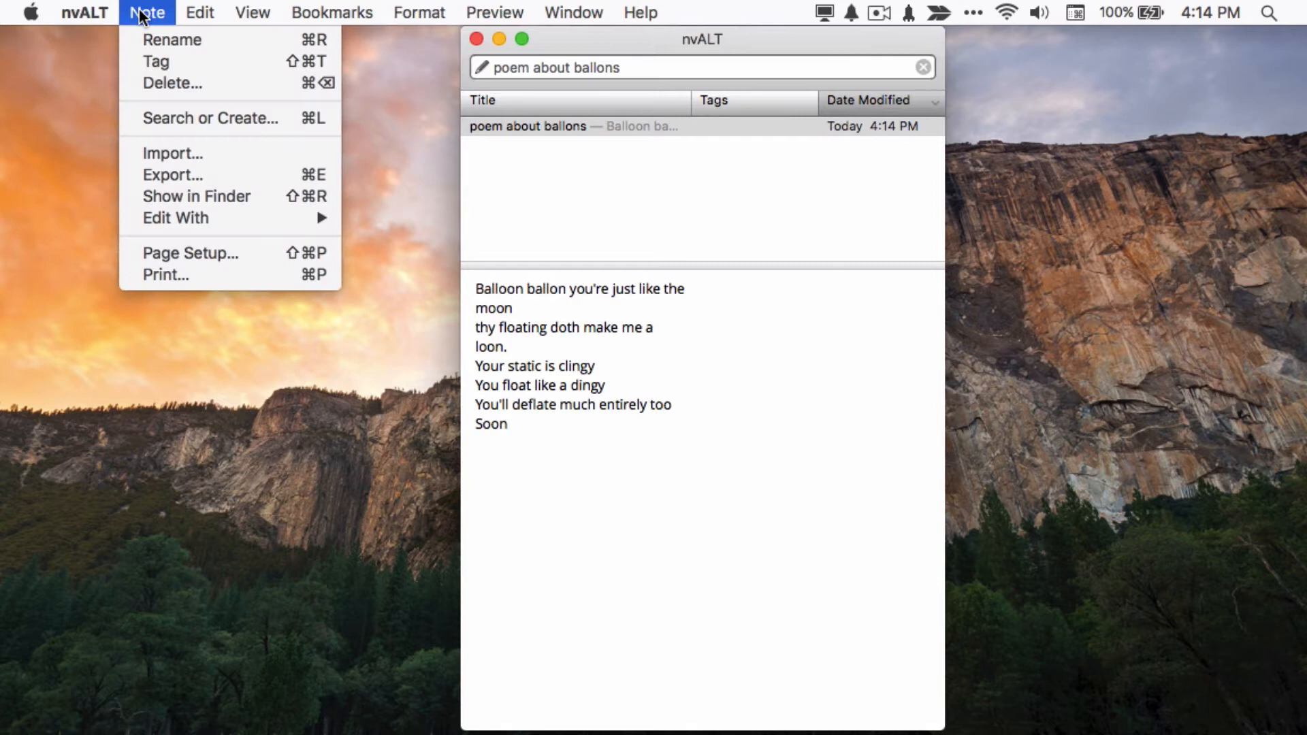
mouse_move(204, 61)
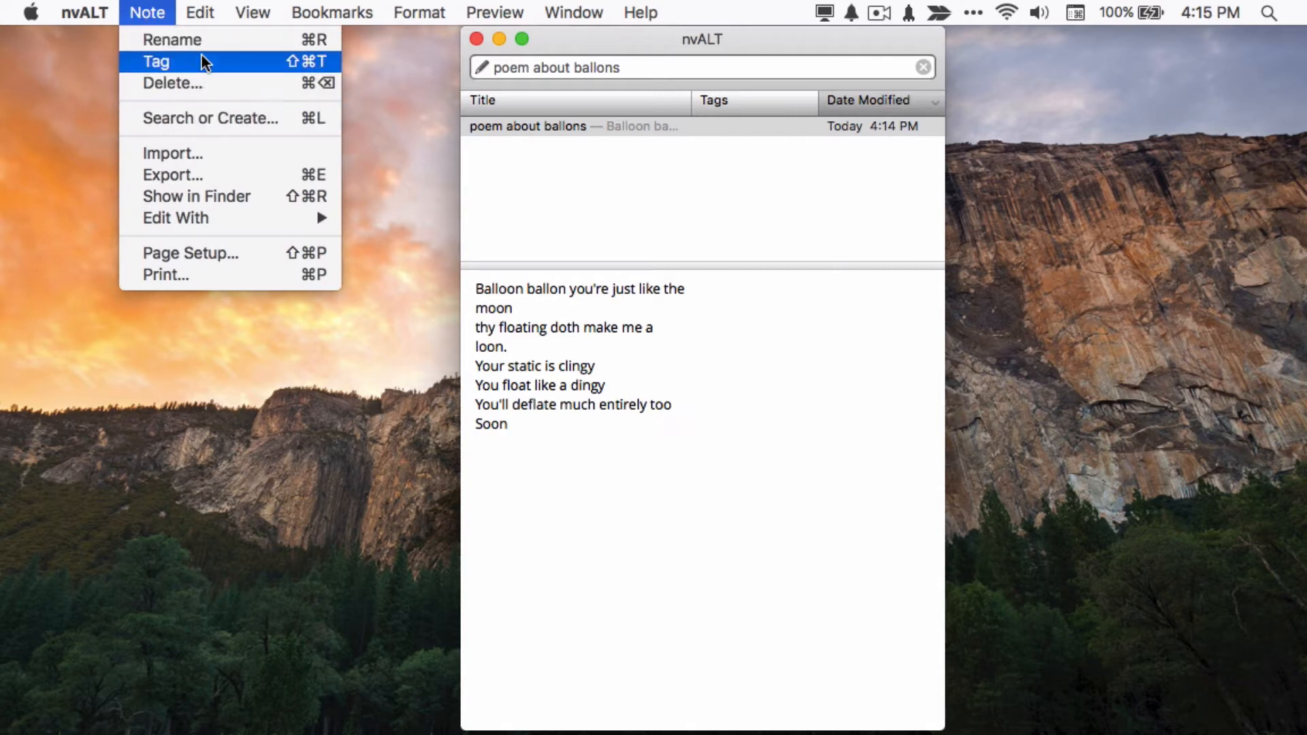
Step: Start tagging the poem via Note > Tag
click(155, 61)
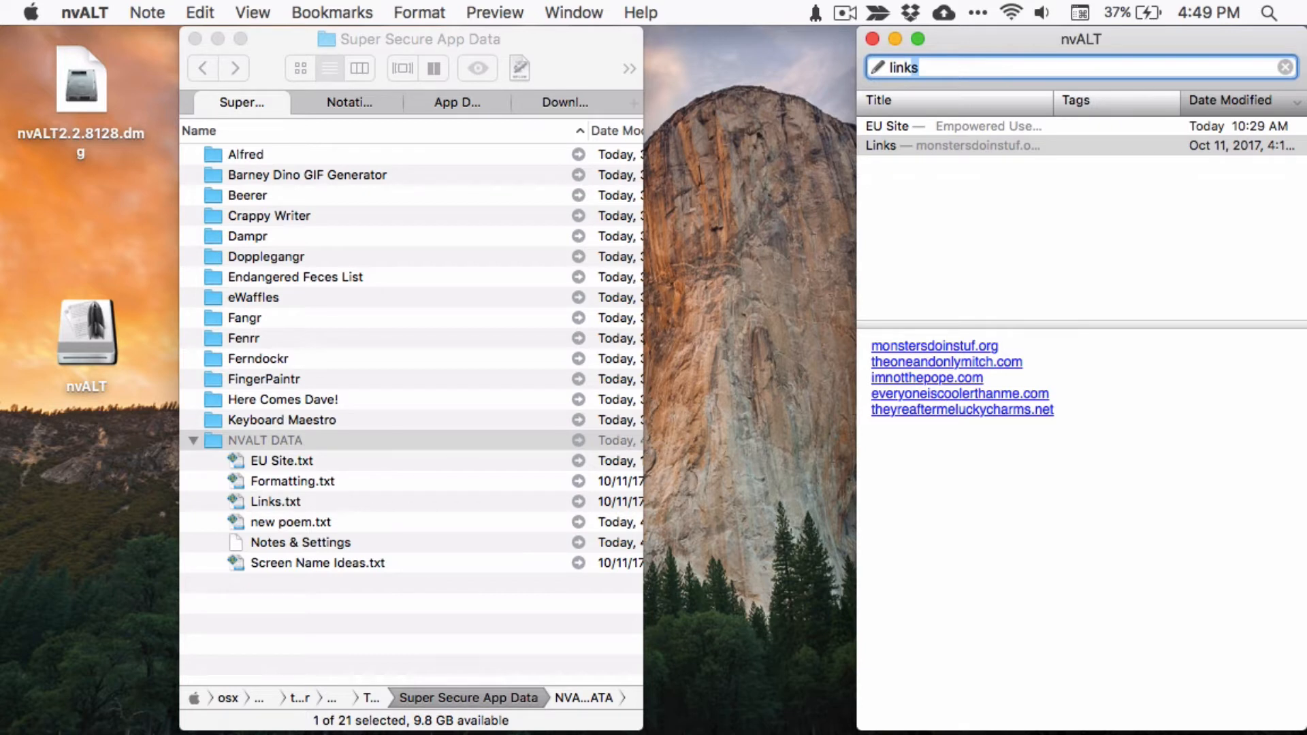
Step: Write 'Make a post about potatoes' below the links in the EU Site note
key(cmd)
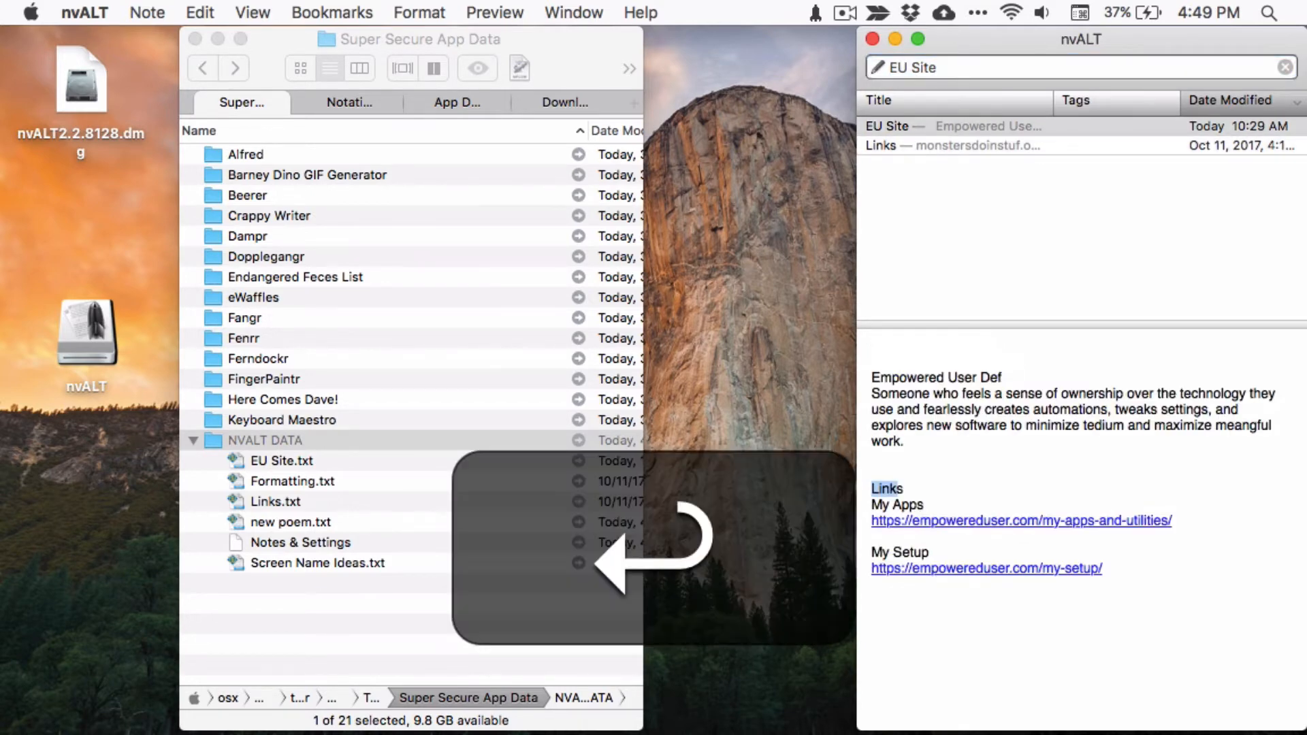
text(Make a post about potato)
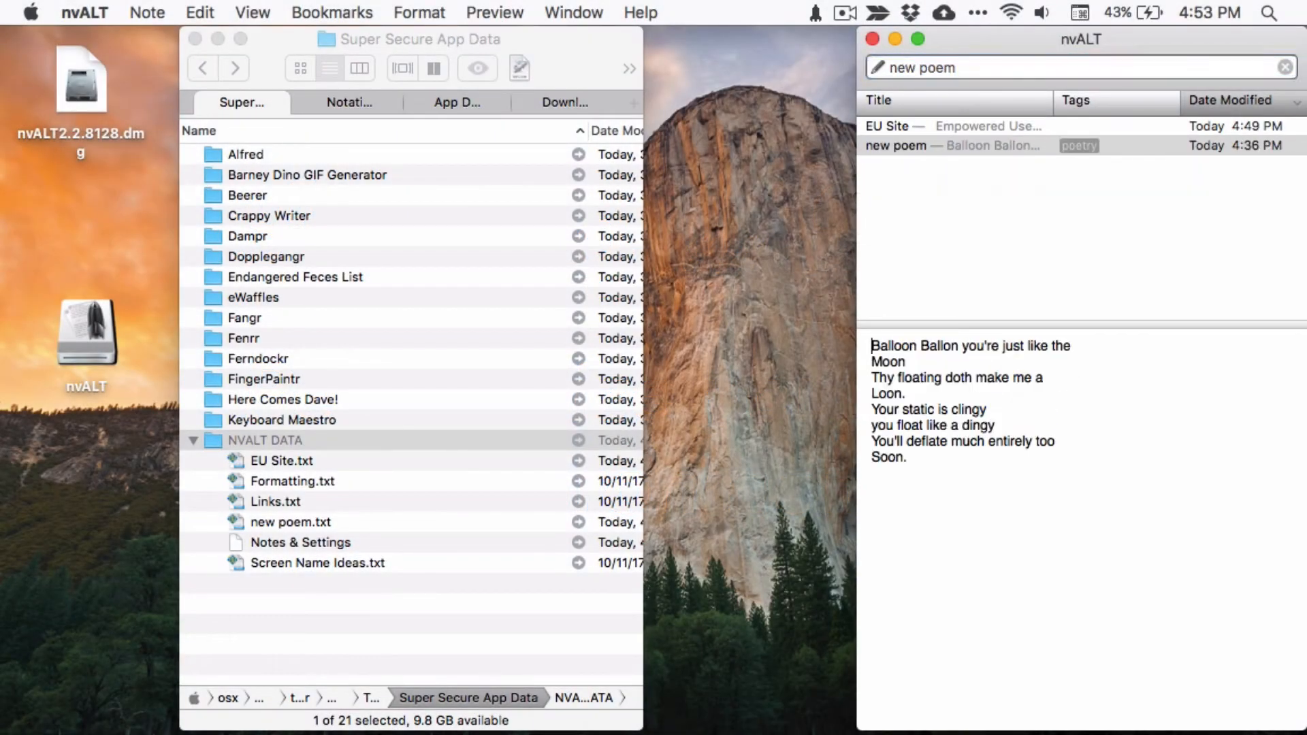
Step: Set the note body font to Nanum Brush Script size 18 after trying size 14 and Curlz MT
click(650, 150)
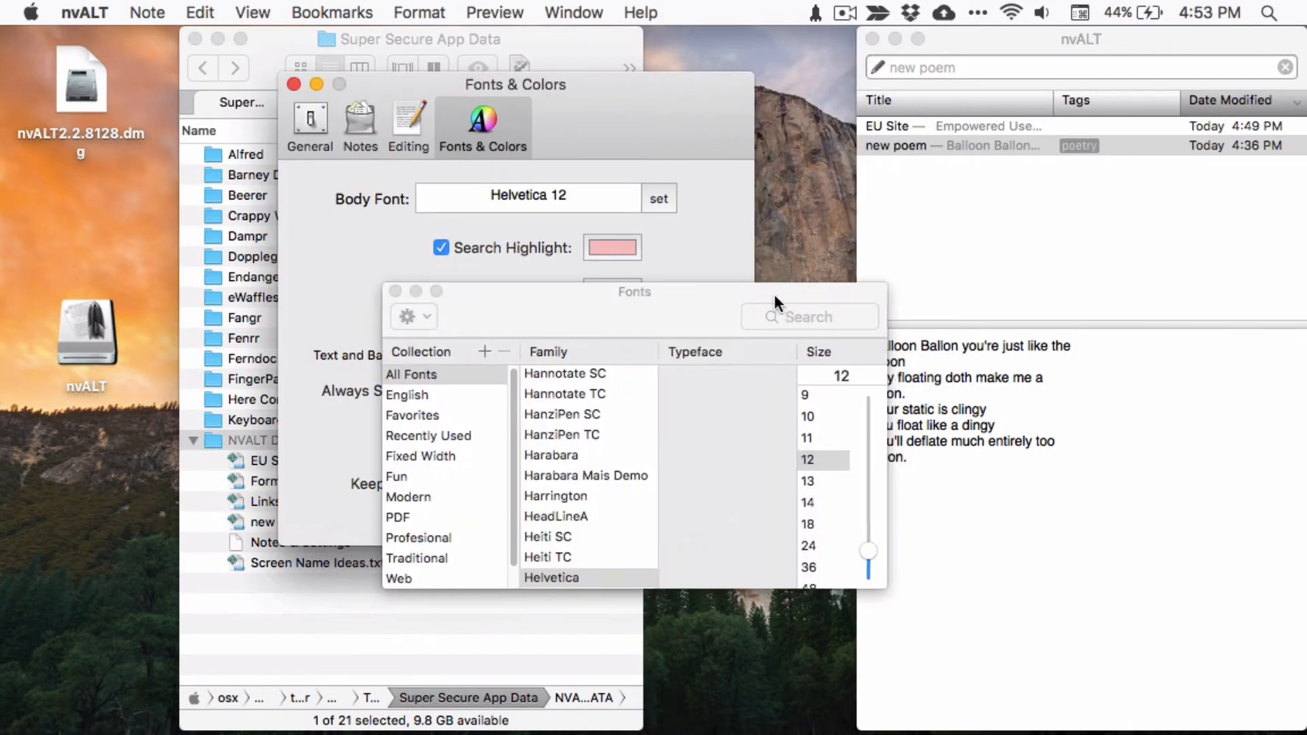
click(842, 503)
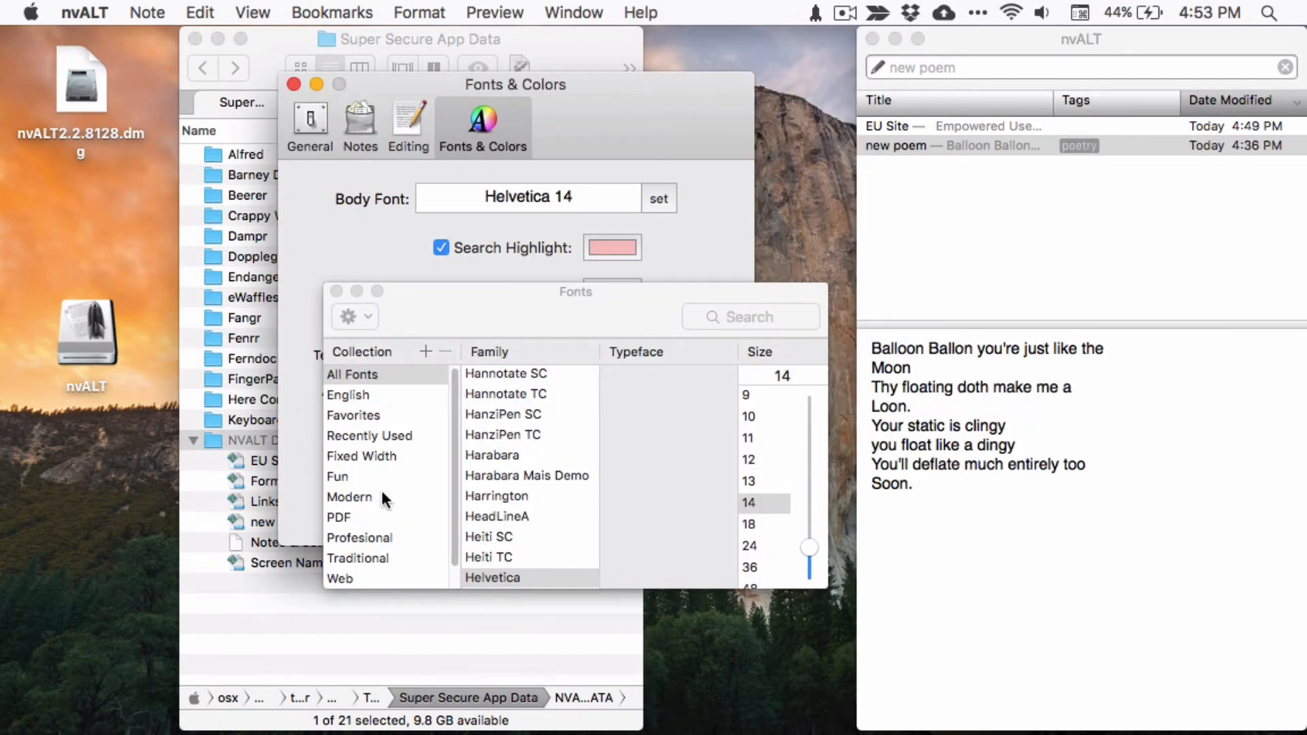
click(360, 538)
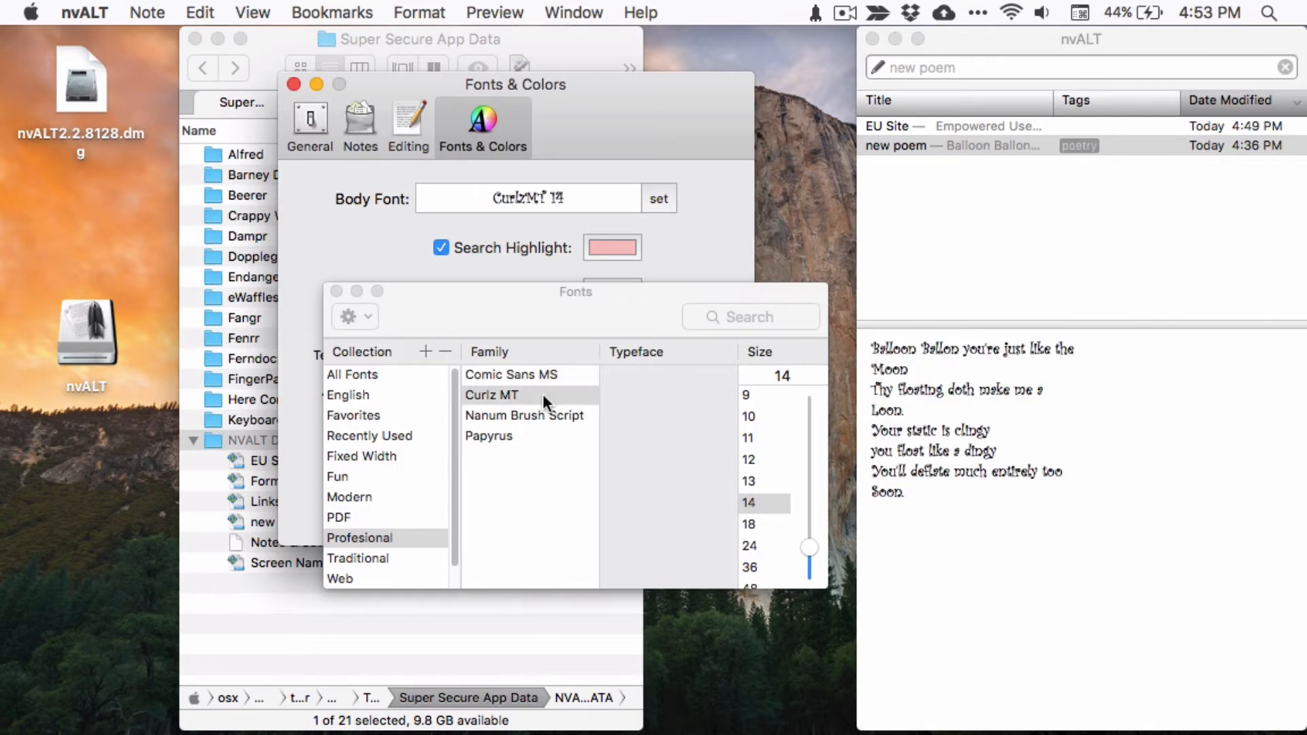
click(747, 524)
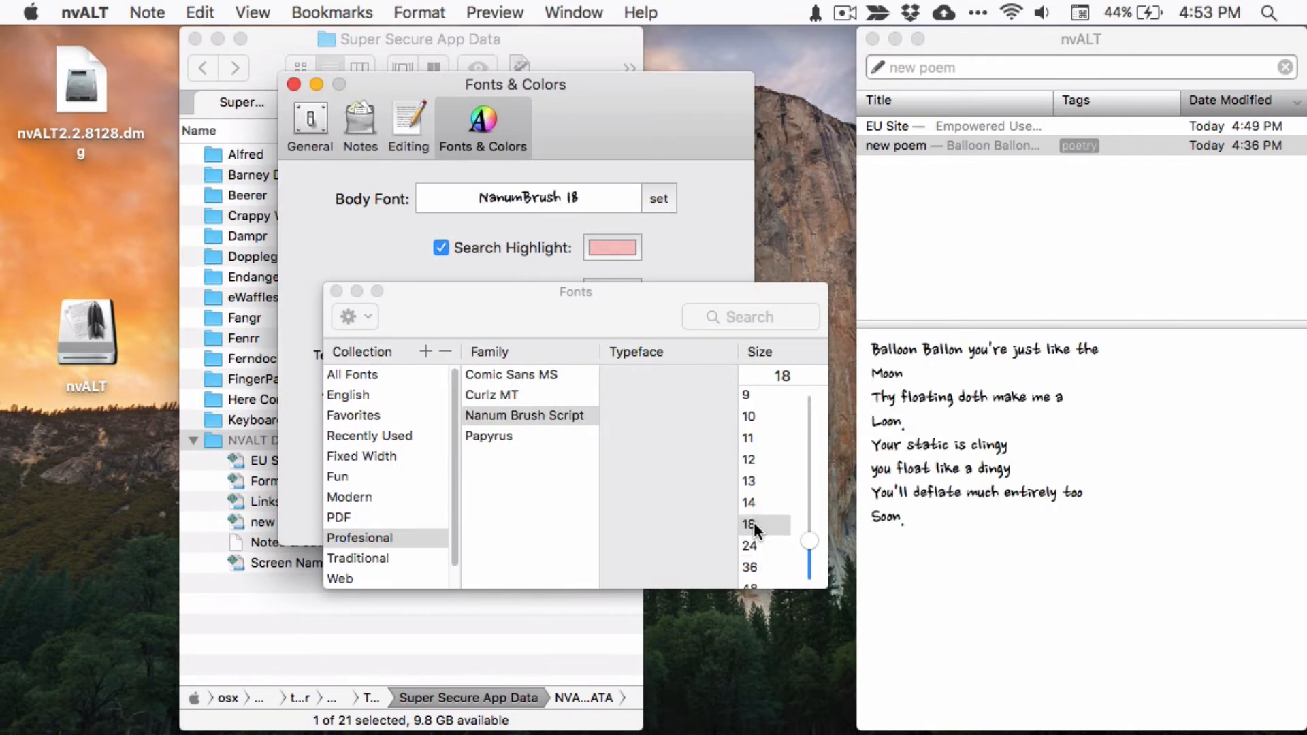
click(489, 435)
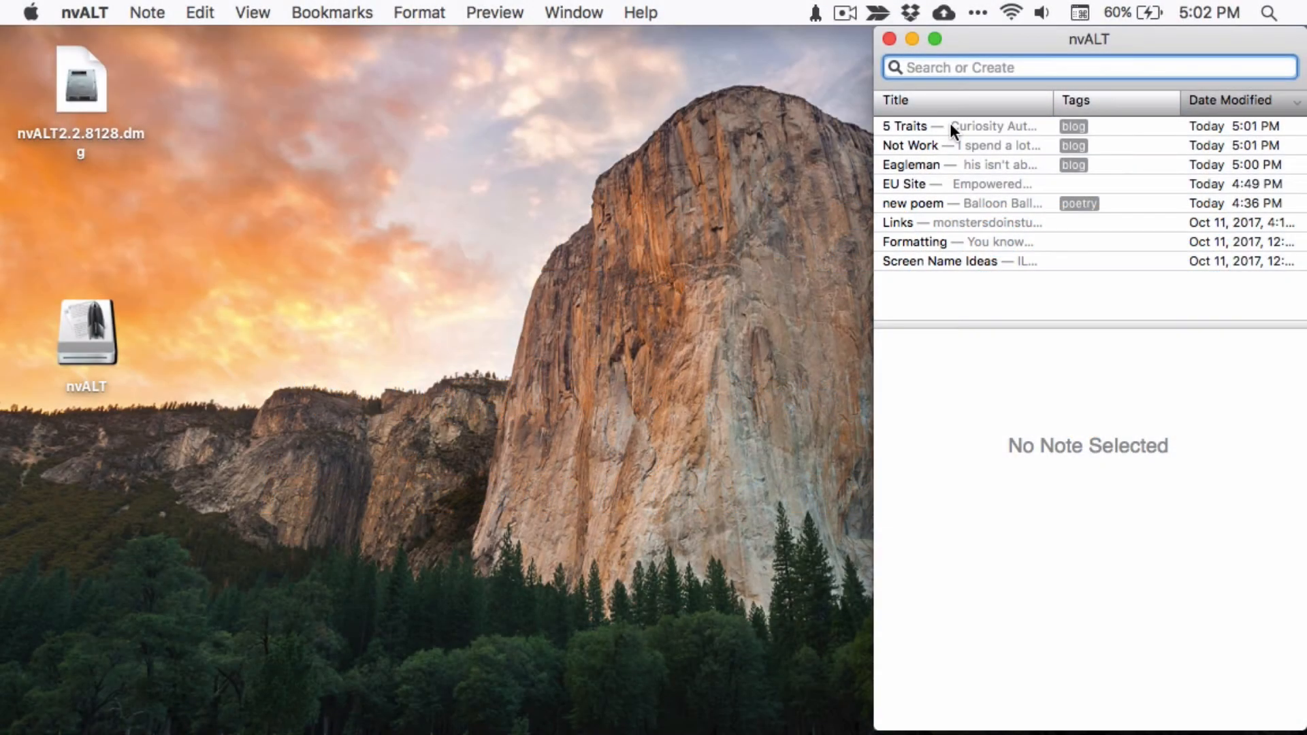
Step: Show the 5 Traits note and switch to the horizontal layout with the list beside the text
click(958, 165)
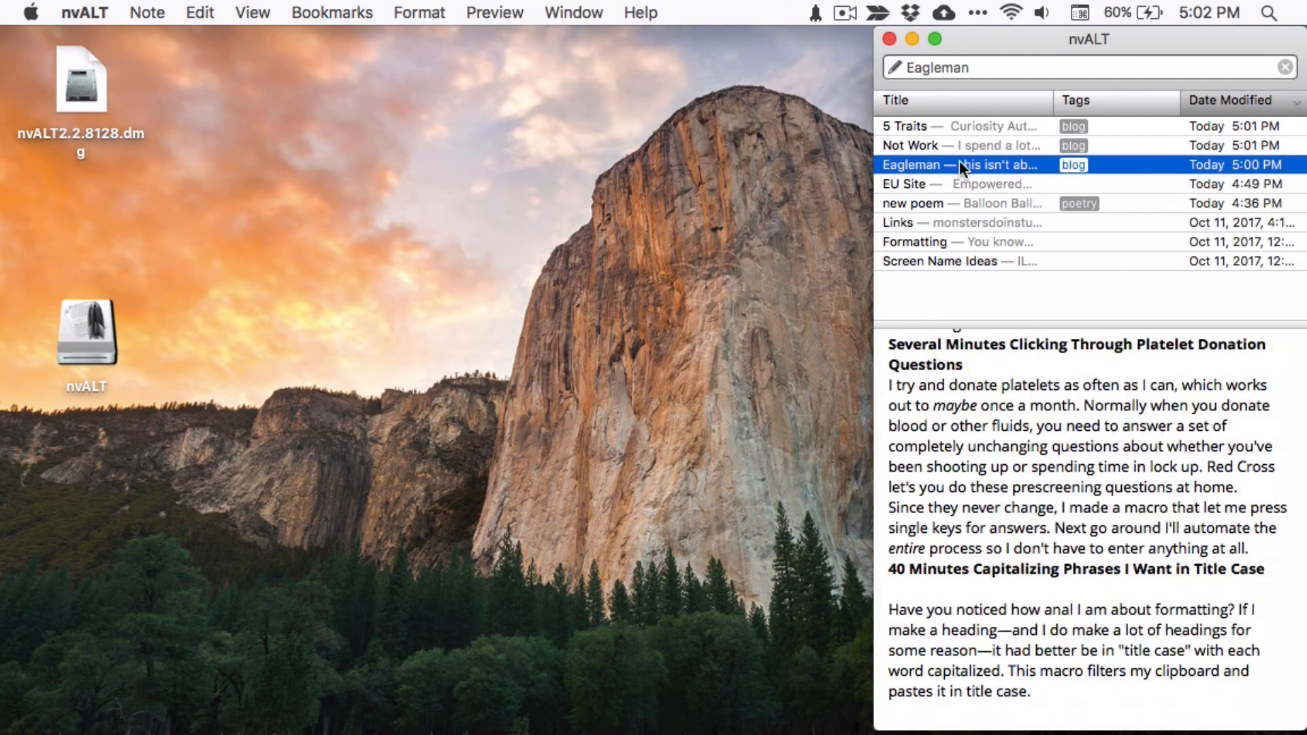
click(959, 125)
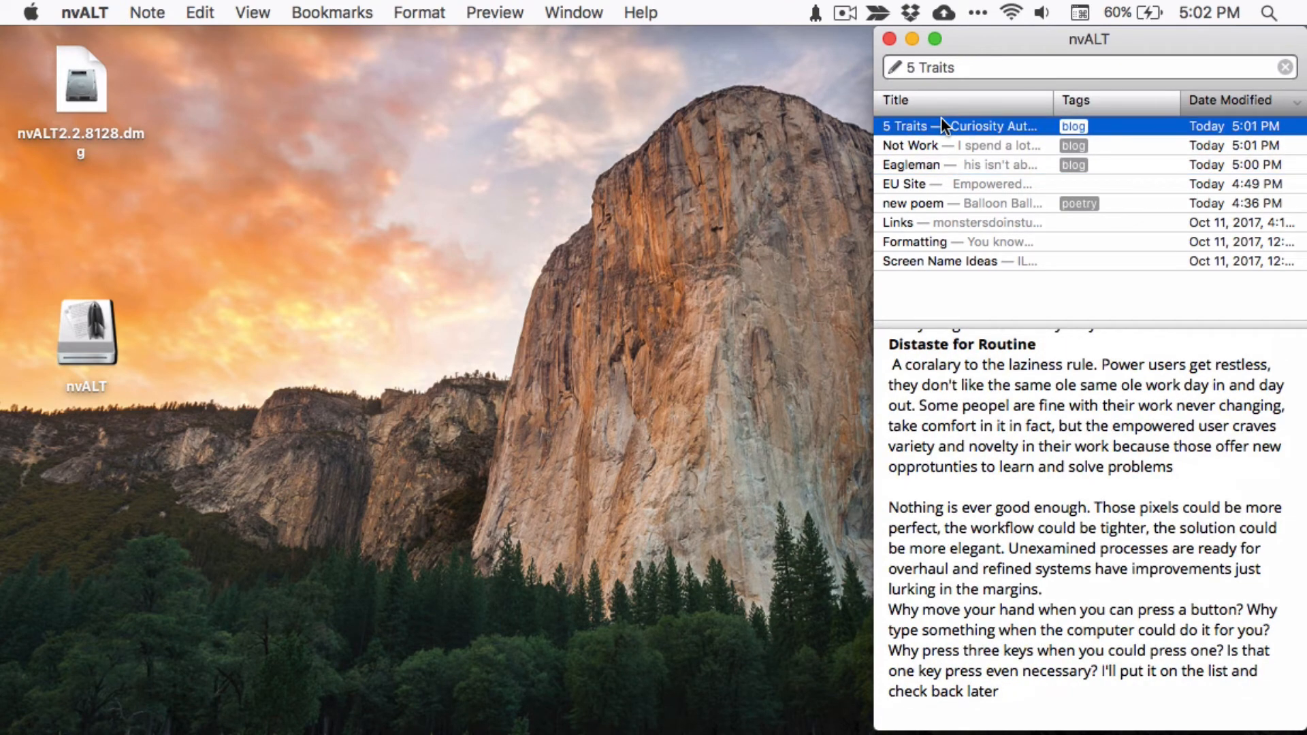
mouse_move(171, 8)
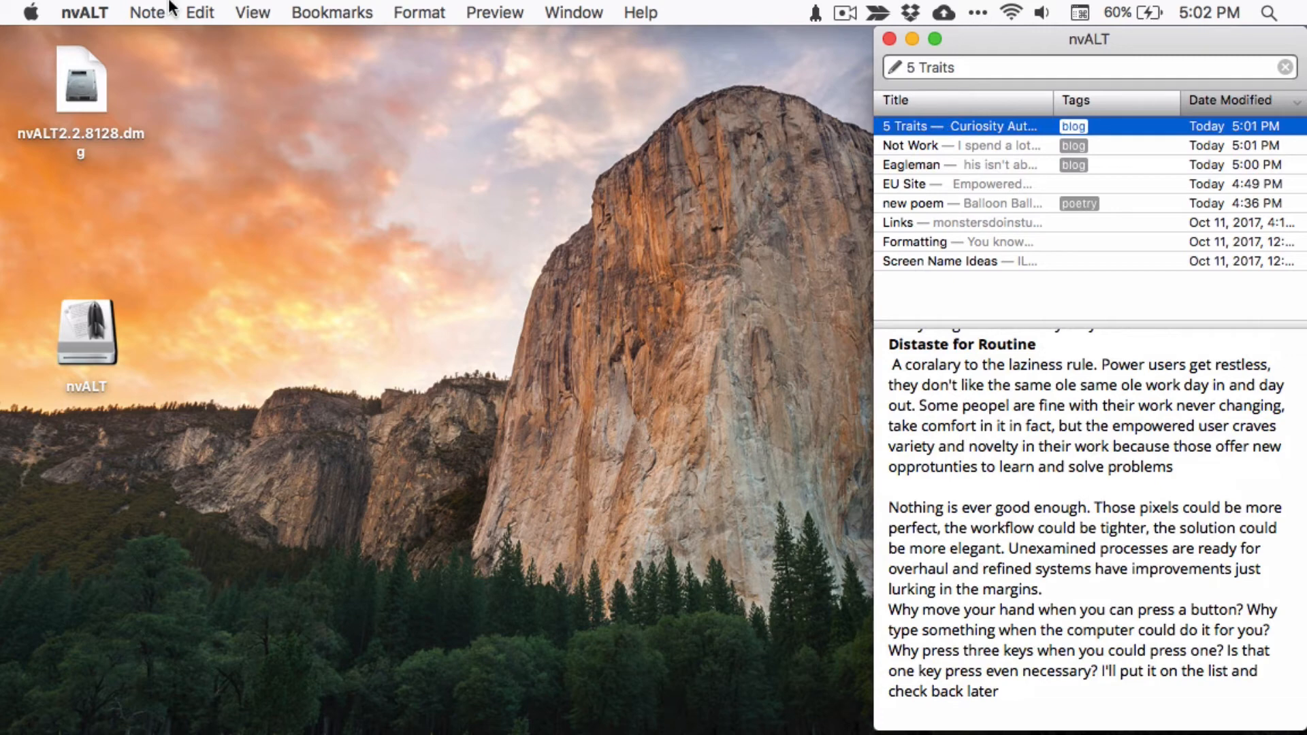
click(252, 13)
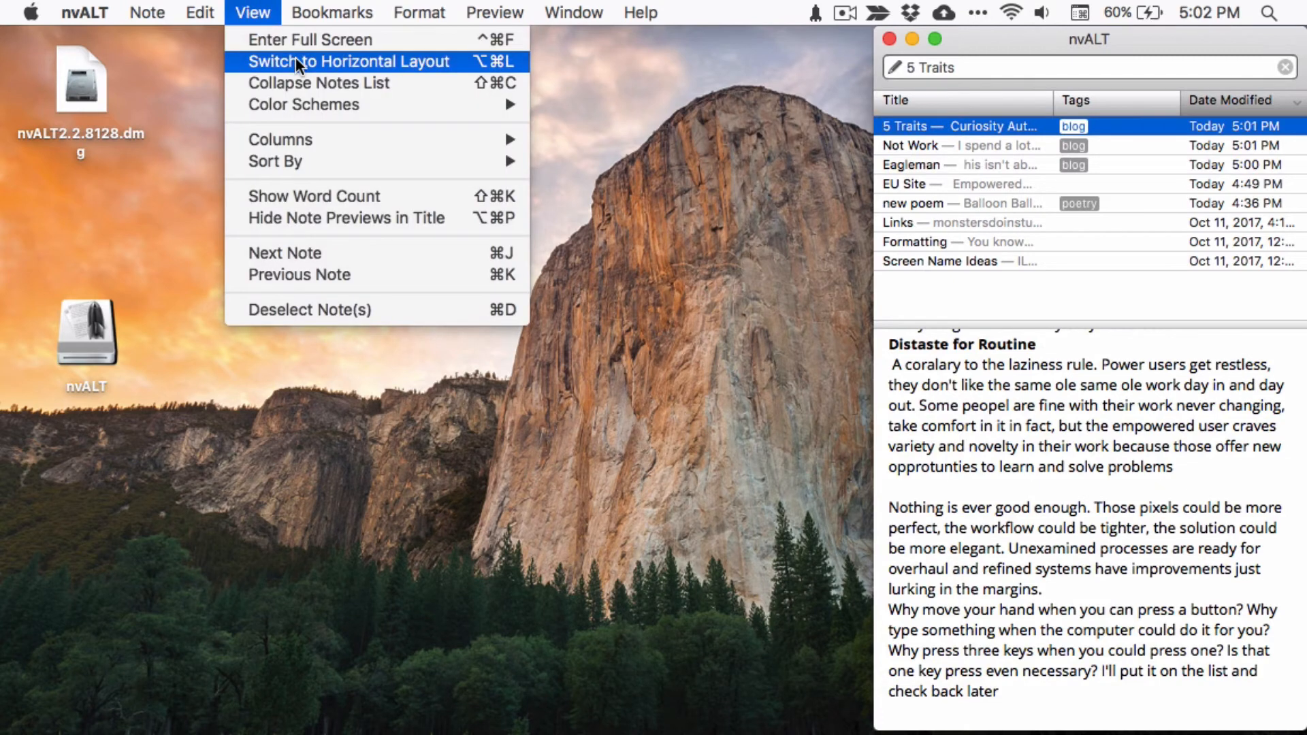
click(347, 61)
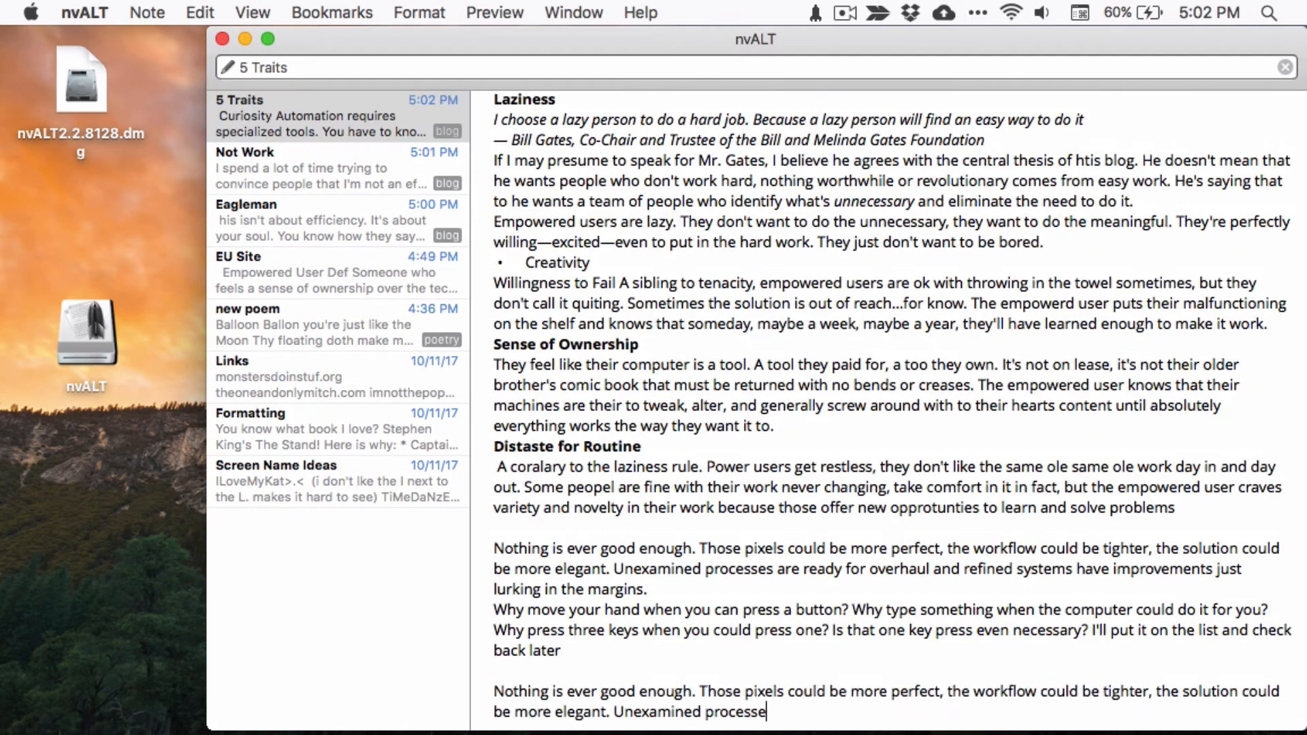
scroll(down, 3)
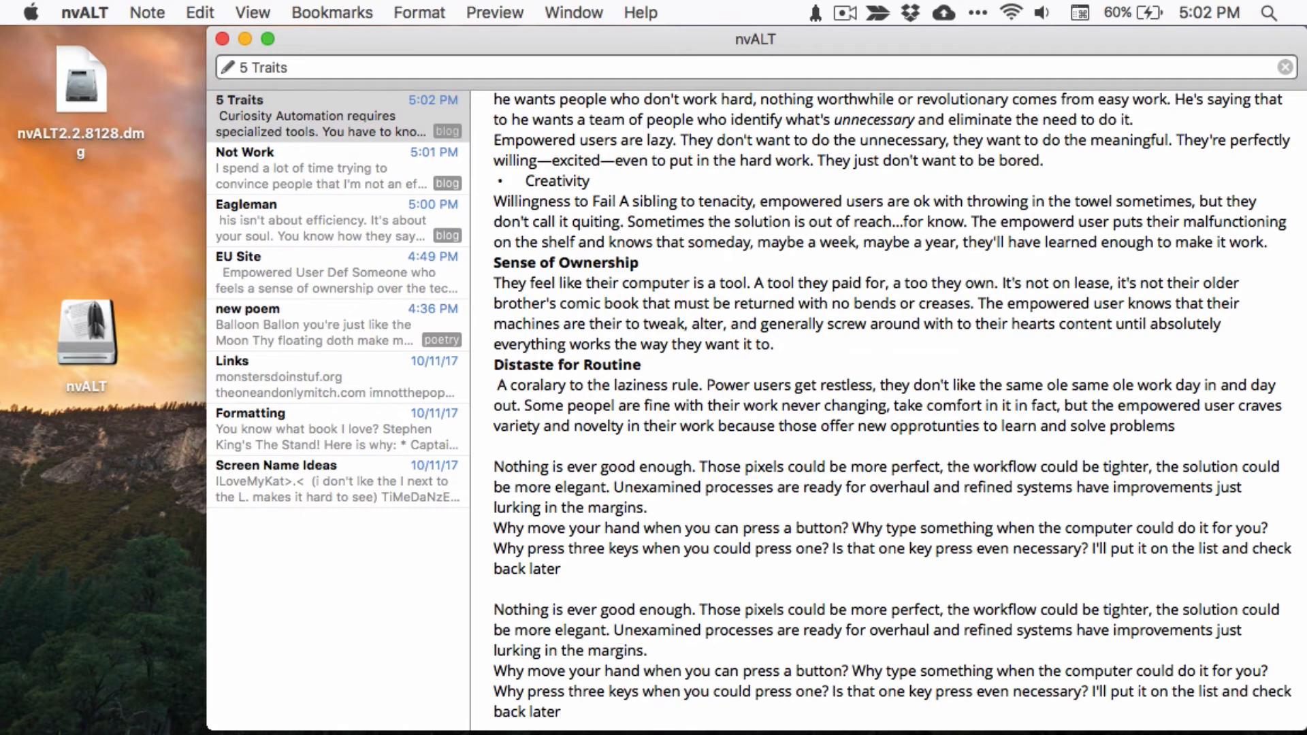
click(252, 12)
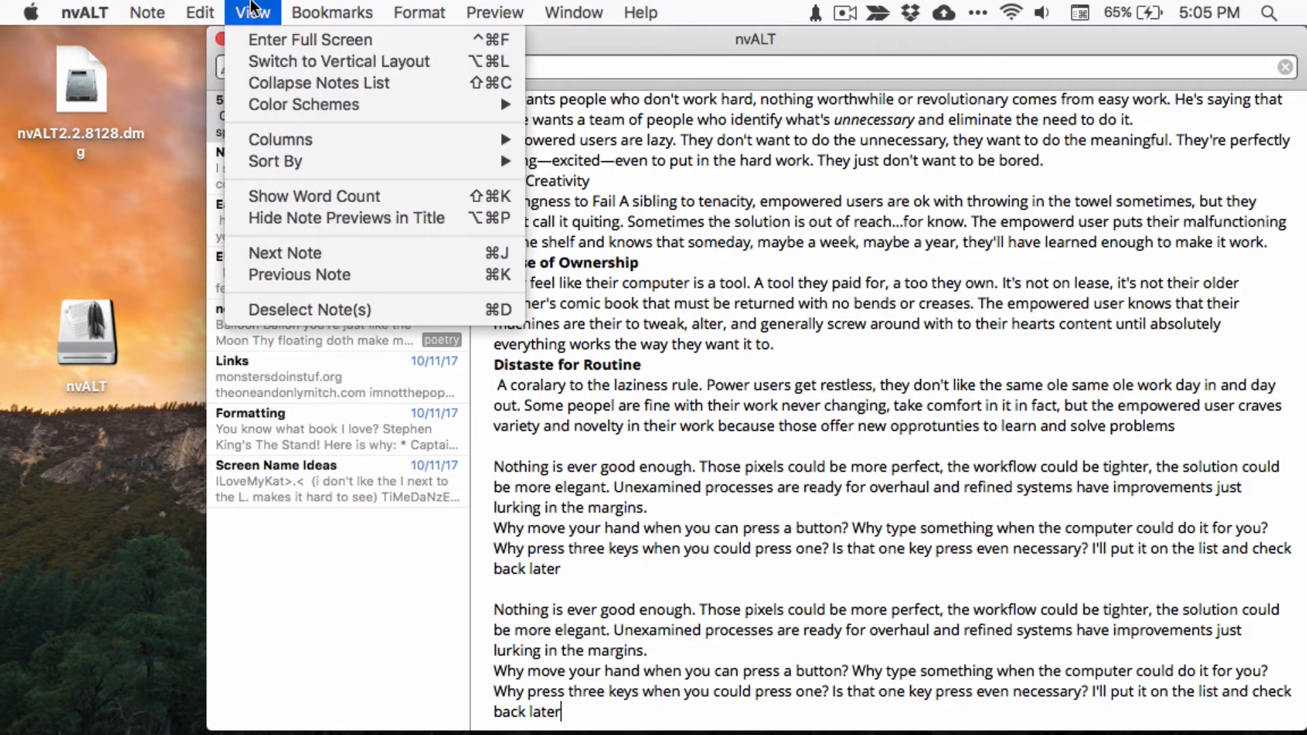
Step: Switch back to vertical layout, select the CalvinTheHobstetrician name, and bring up Preferences
click(339, 61)
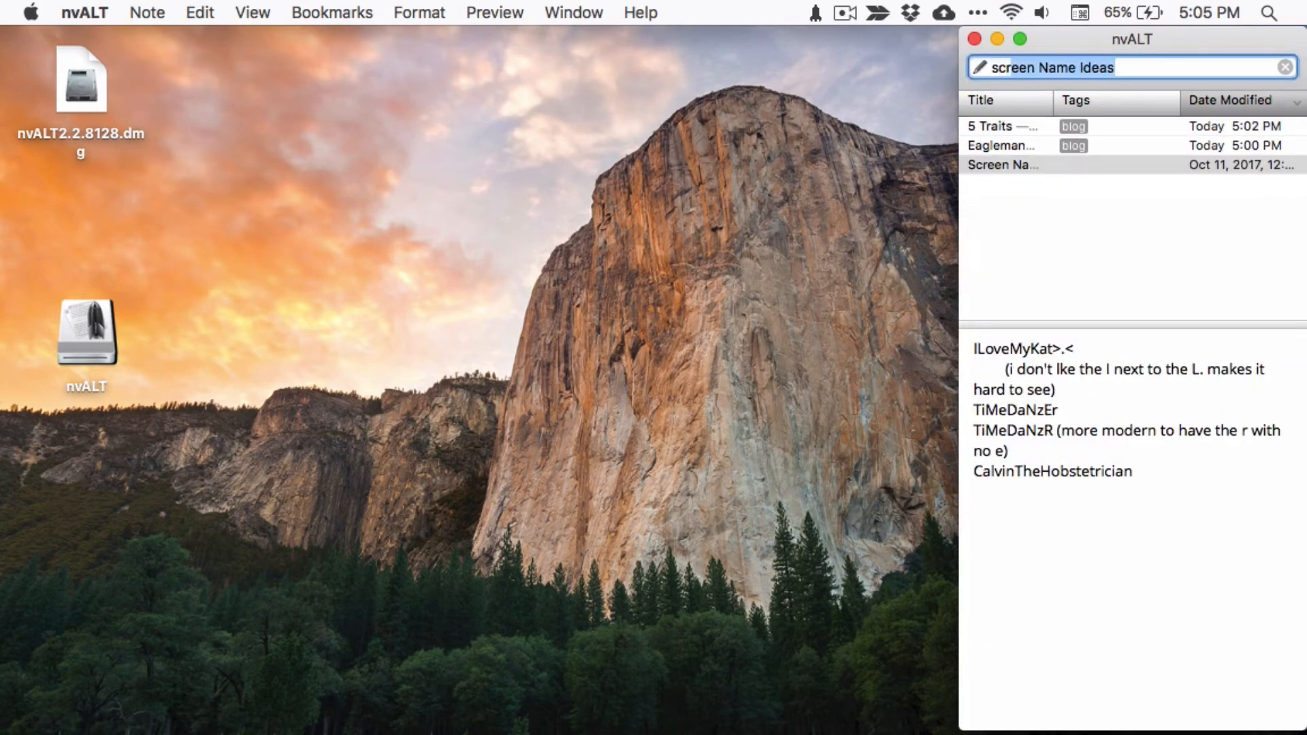
double_click(1052, 471)
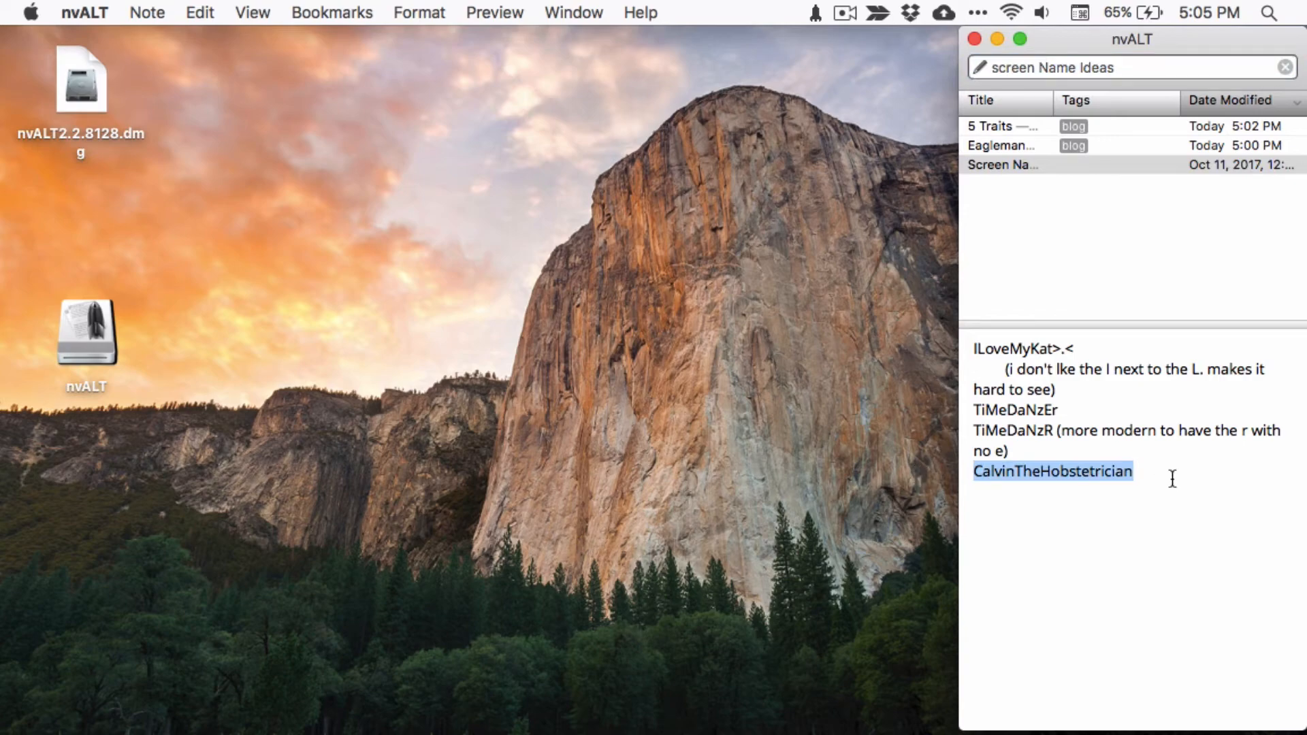
key(cmd+,)
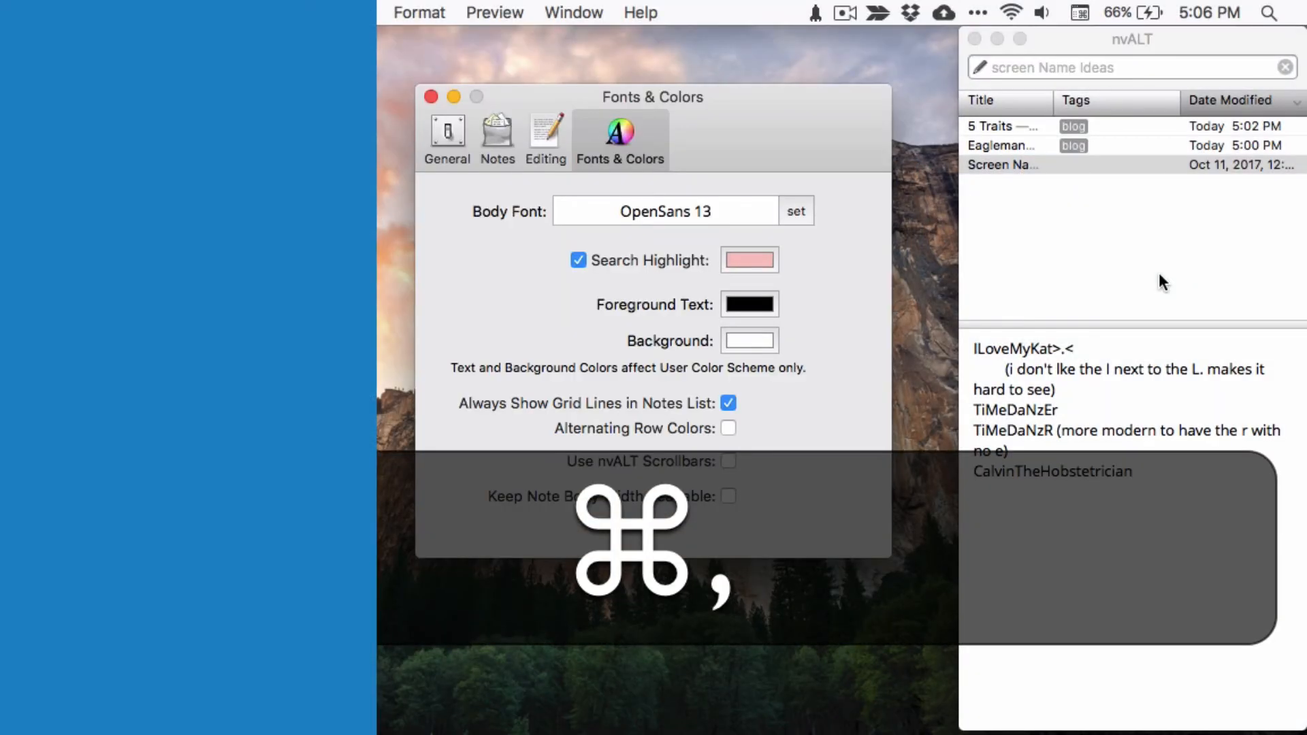
Step: Enable Simplenote syncing in the Notes preferences so the notes appear online
click(497, 134)
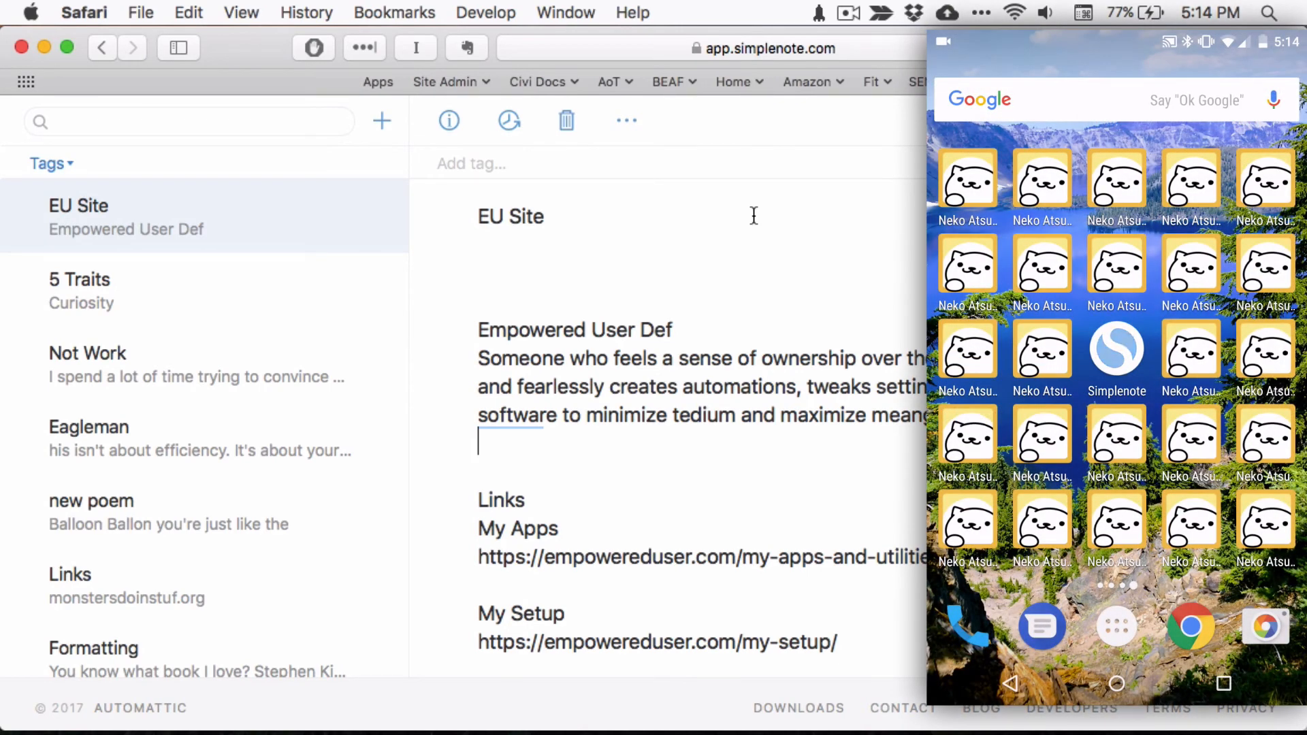
Step: View the synced EU Site note on the Android phone and type 'Whhopp' into it
click(1116, 350)
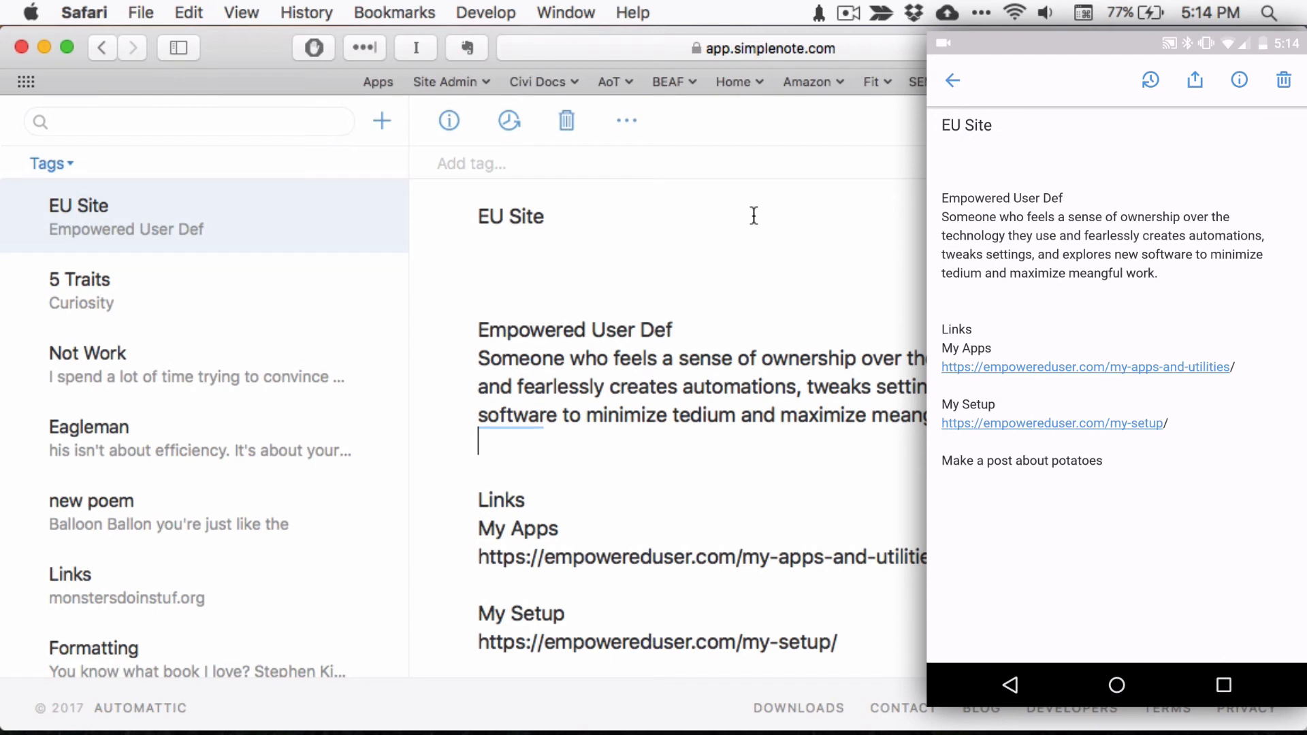
text(Whhopp)
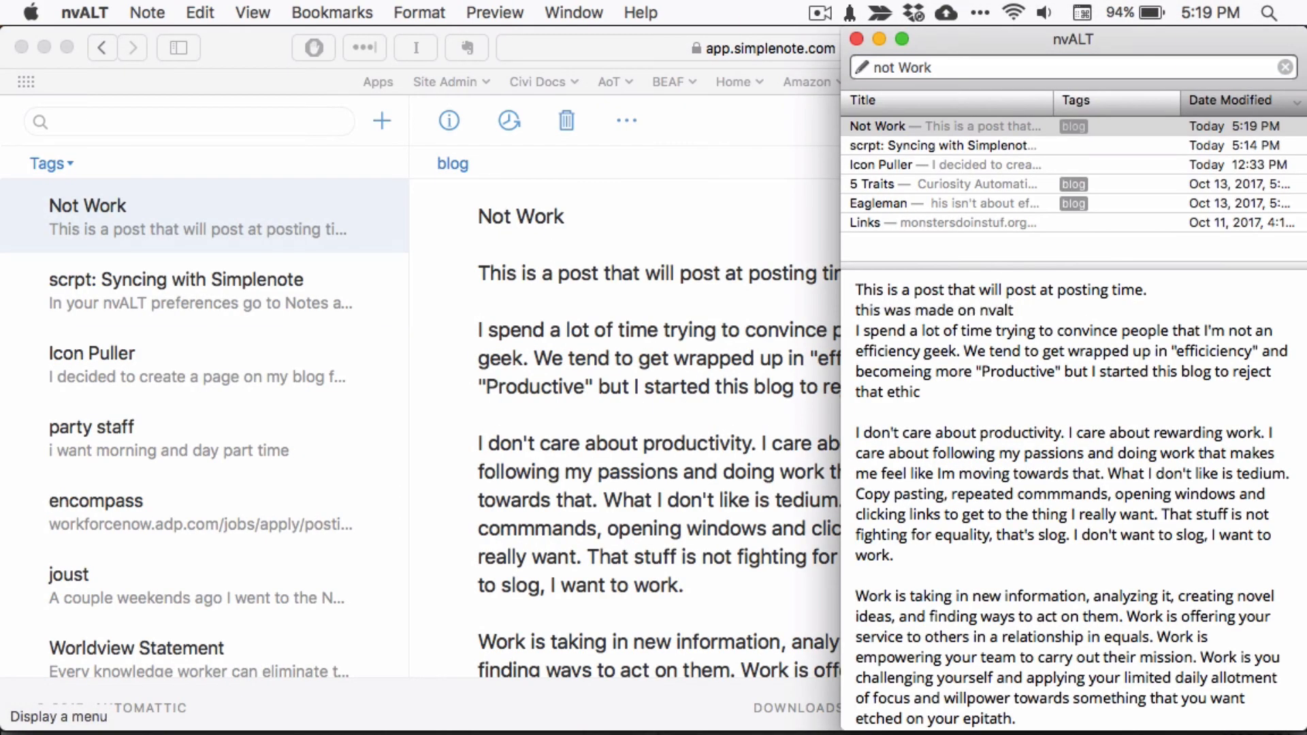
Step: Add a long run of exclamation marks after 'this was made on nvalt' in Not Work
text(!!!!!)
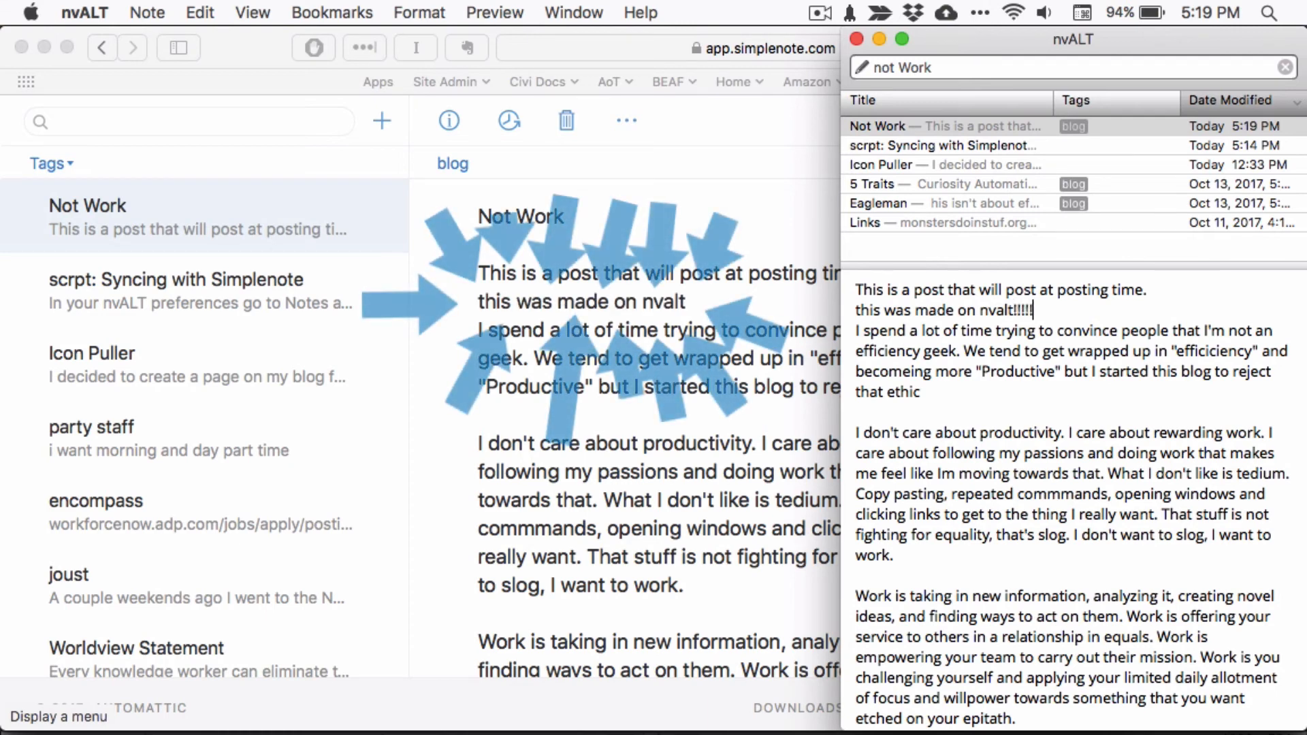
text(!!!!!!!!!)
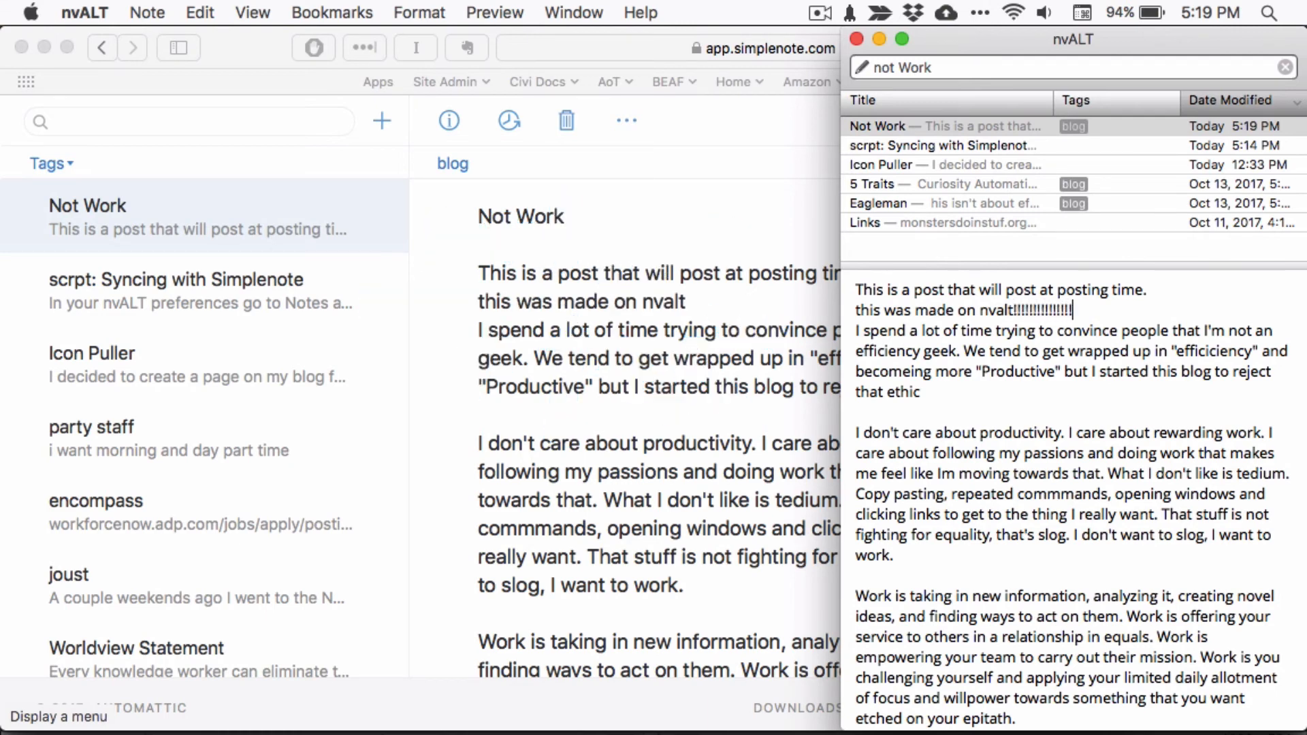